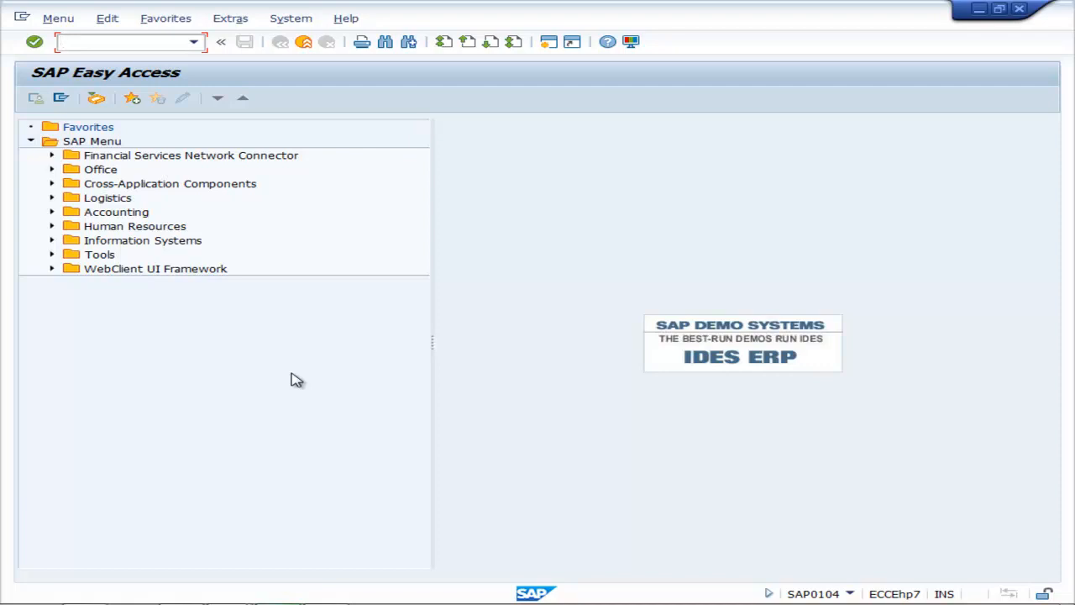
- Run transaction SPRO from the command field to reach the Customizing Implementation Guide
{"action": "left_click", "coordinate": [126, 42]}
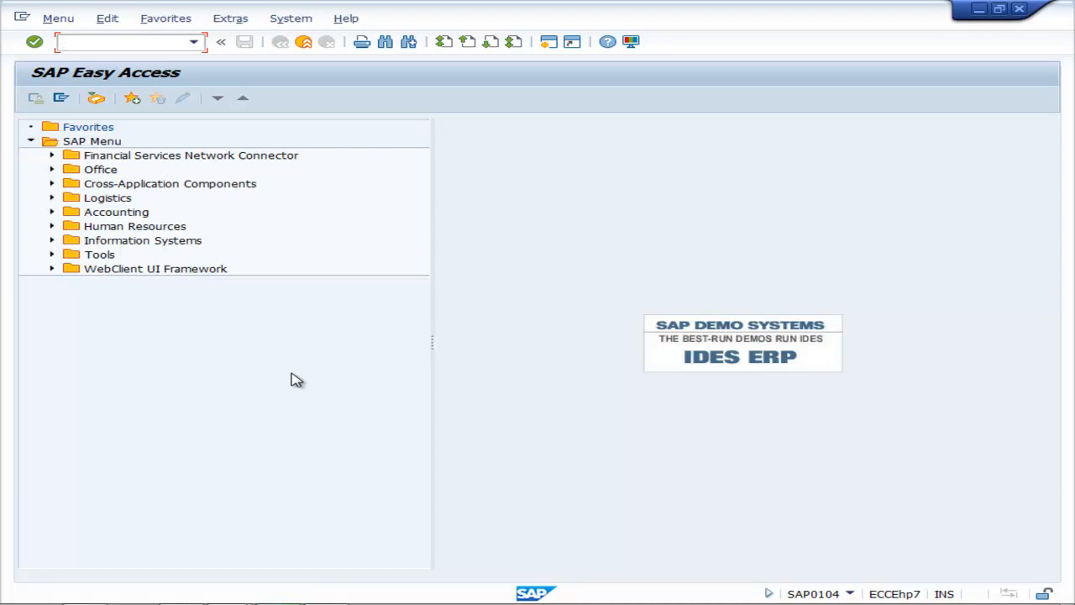
{"action": "type", "text": "sp"}
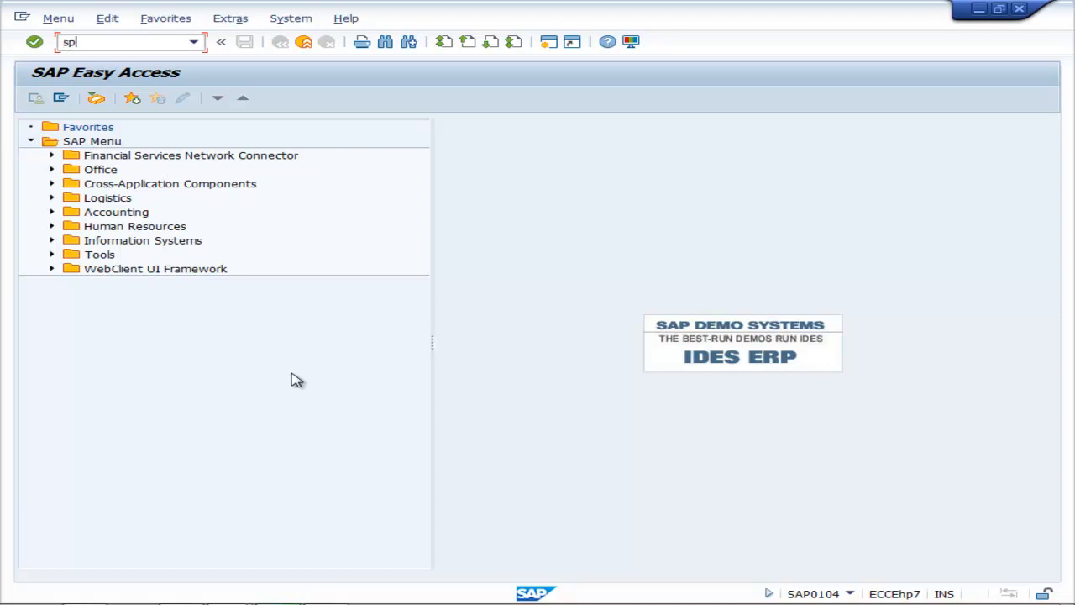
{"action": "type", "text": "ro"}
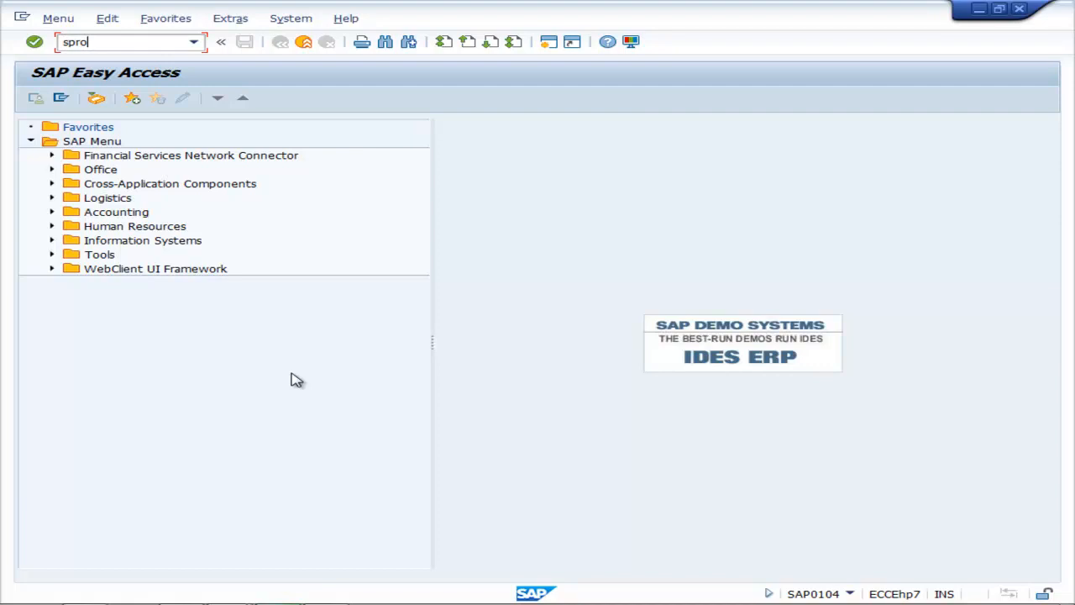
{"action": "key", "text": "Enter"}
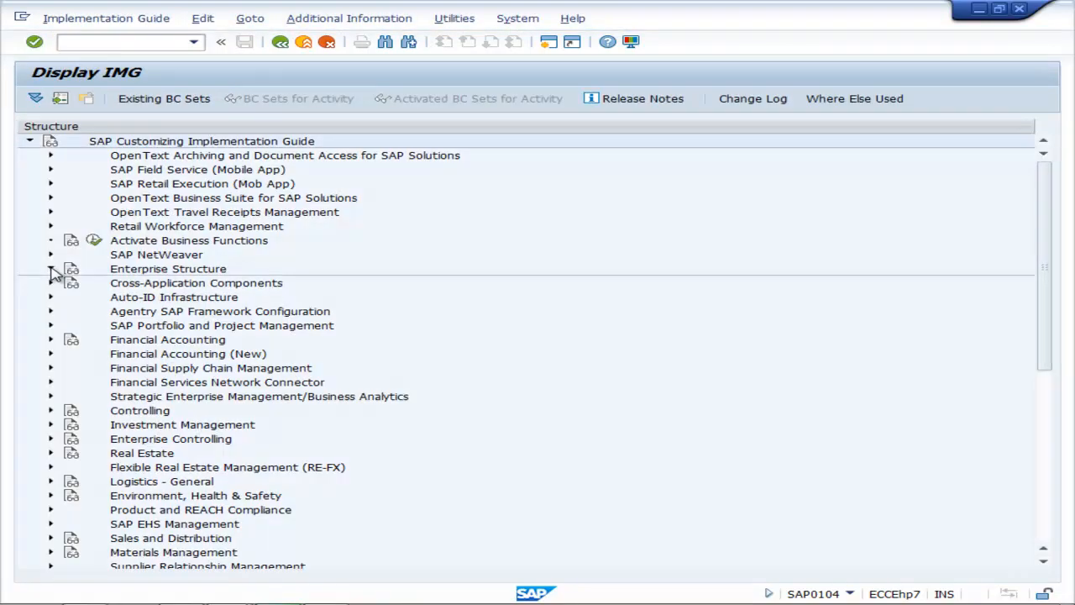
- Expand Enterprise Structure > Definition > Financial Accounting in the IMG tree
{"action": "left_click", "coordinate": [50, 269]}
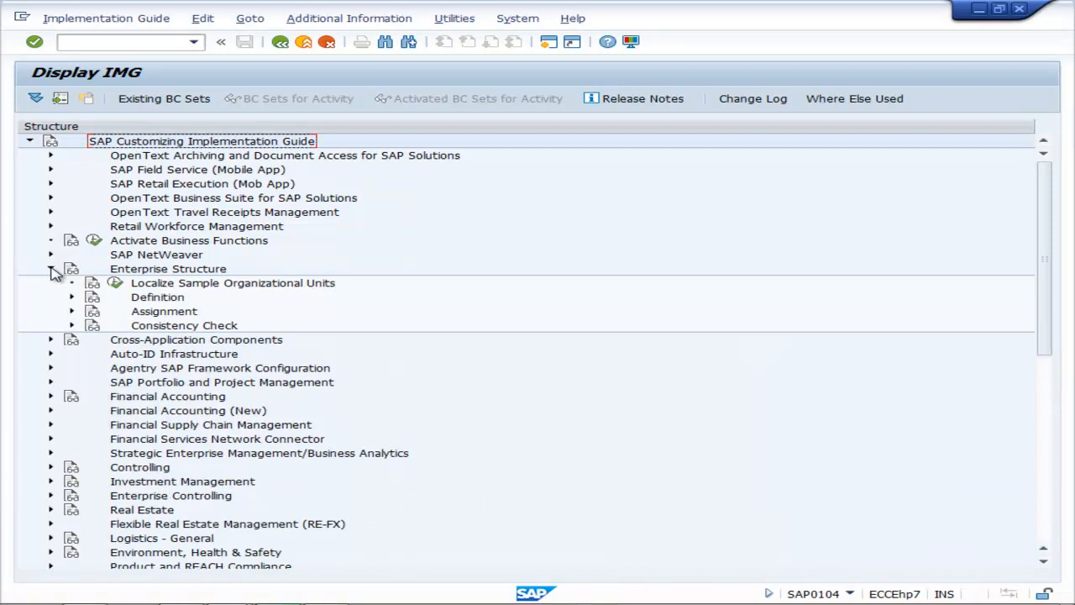
{"action": "left_click", "coordinate": [71, 297]}
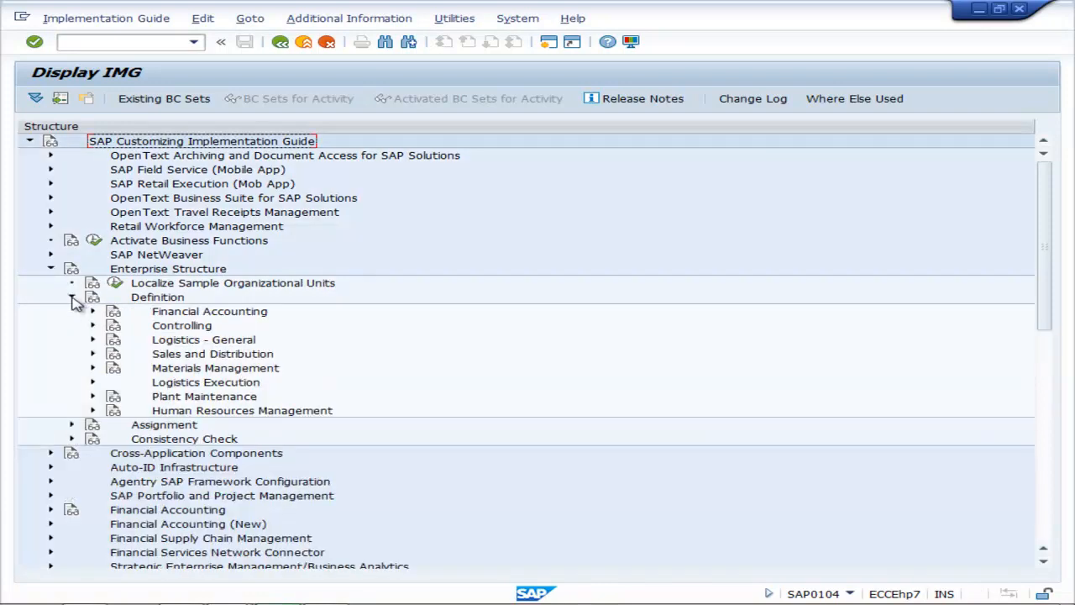
{"action": "left_click", "coordinate": [92, 311]}
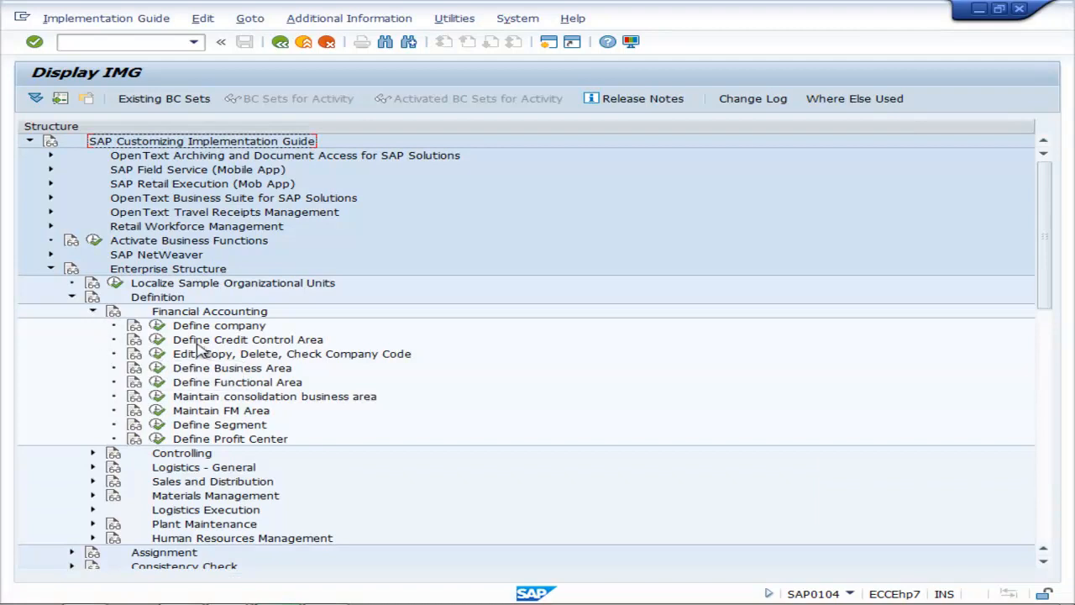
{"action": "mouse_move", "coordinate": [336, 311]}
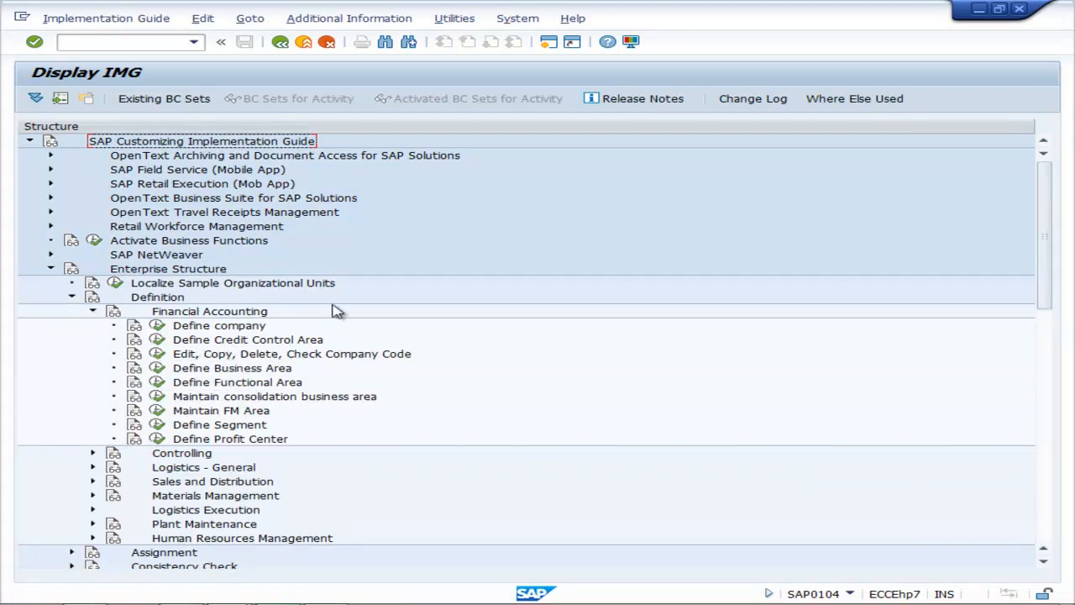
- Show technical document keys beside the activities via Additional Information > Display Key
{"action": "left_click", "coordinate": [350, 17]}
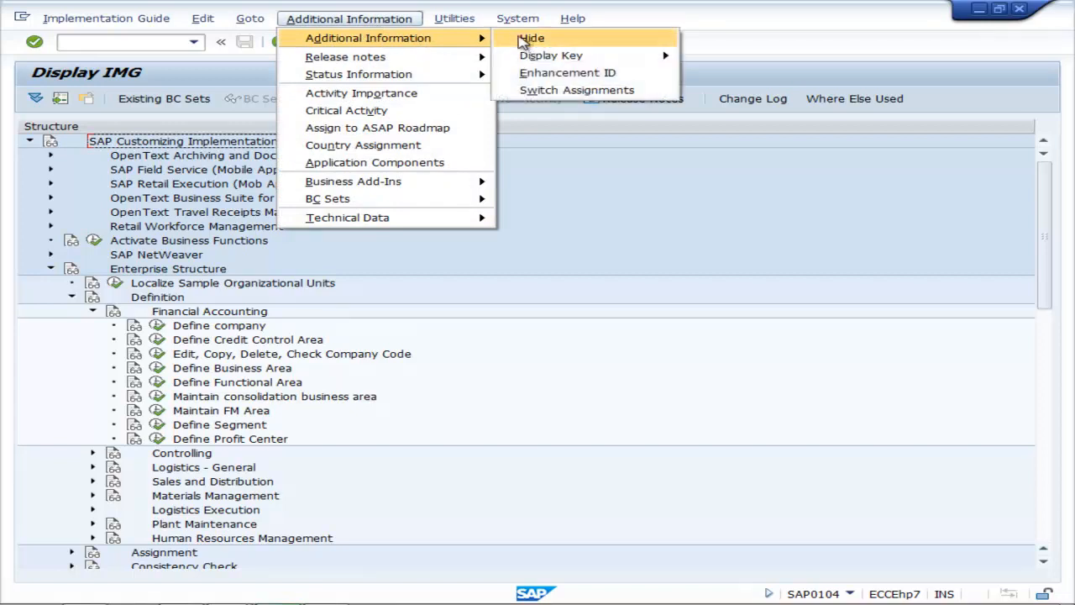
{"action": "mouse_move", "coordinate": [551, 54]}
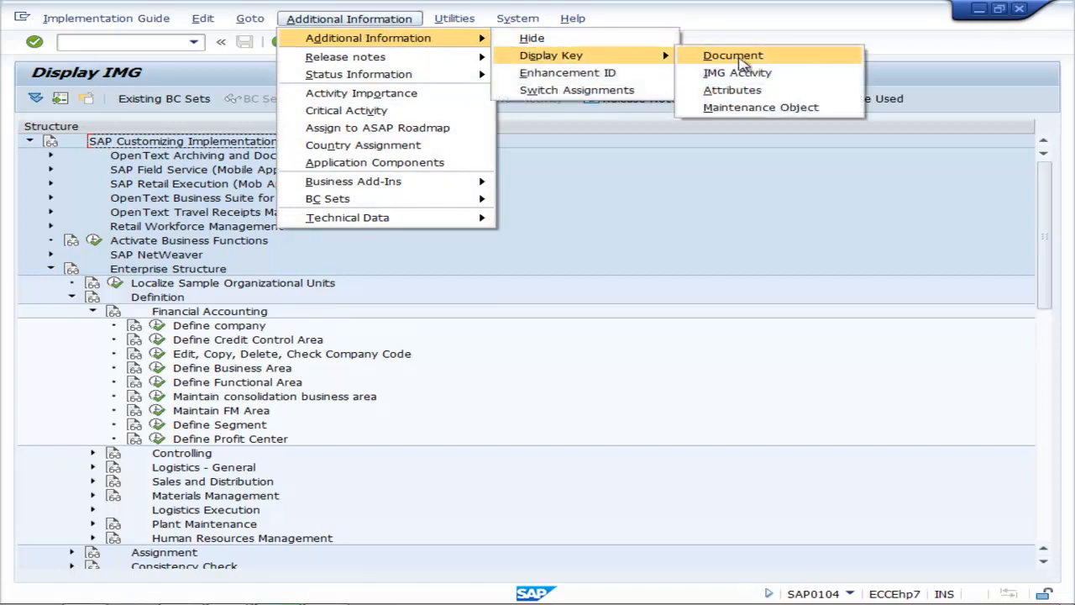
{"action": "left_click", "coordinate": [732, 53]}
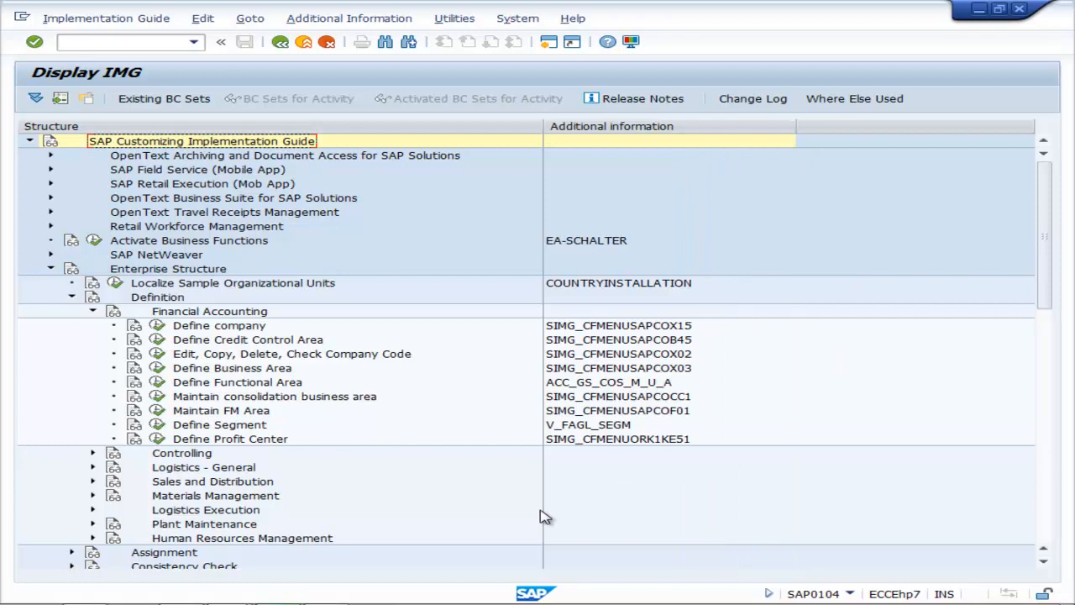
{"action": "mouse_move", "coordinate": [310, 339]}
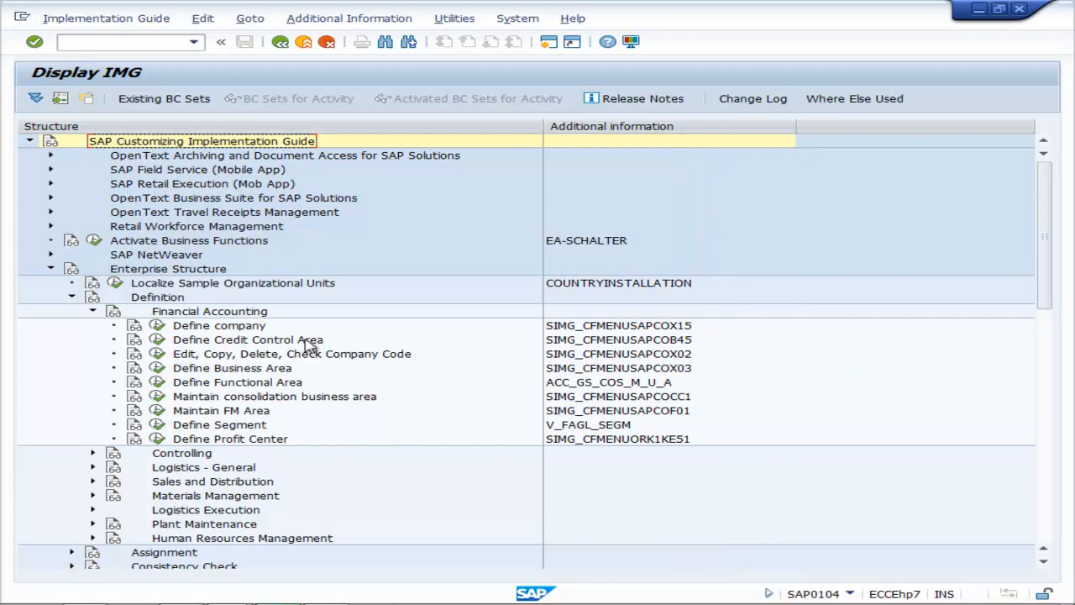
{"action": "mouse_move", "coordinate": [662, 353]}
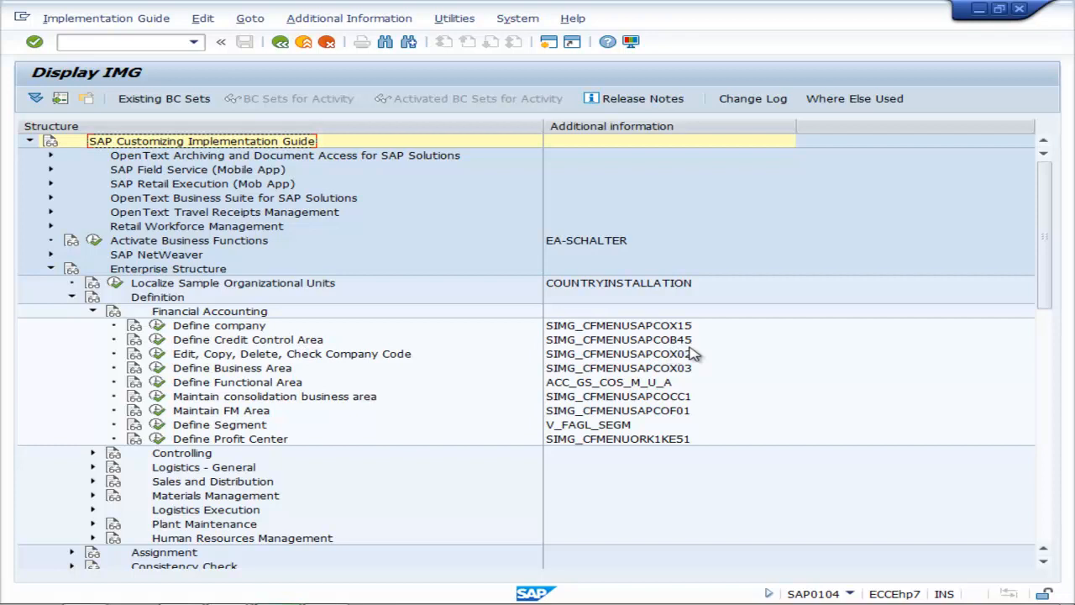
{"action": "mouse_move", "coordinate": [692, 353]}
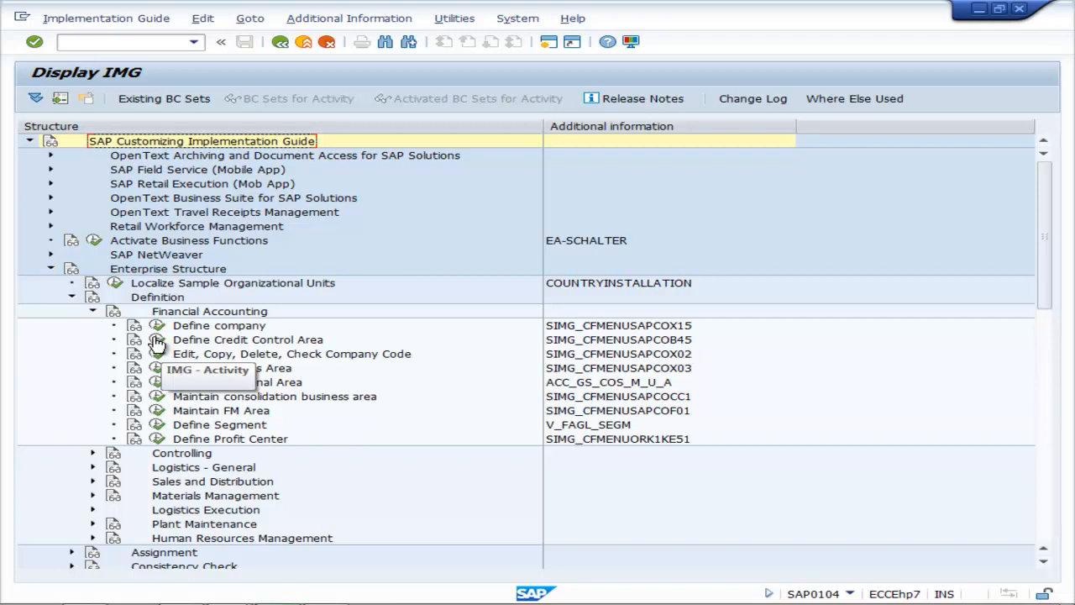
- Execute Define Credit Control Area to list the existing credit control areas
{"action": "left_click", "coordinate": [249, 340]}
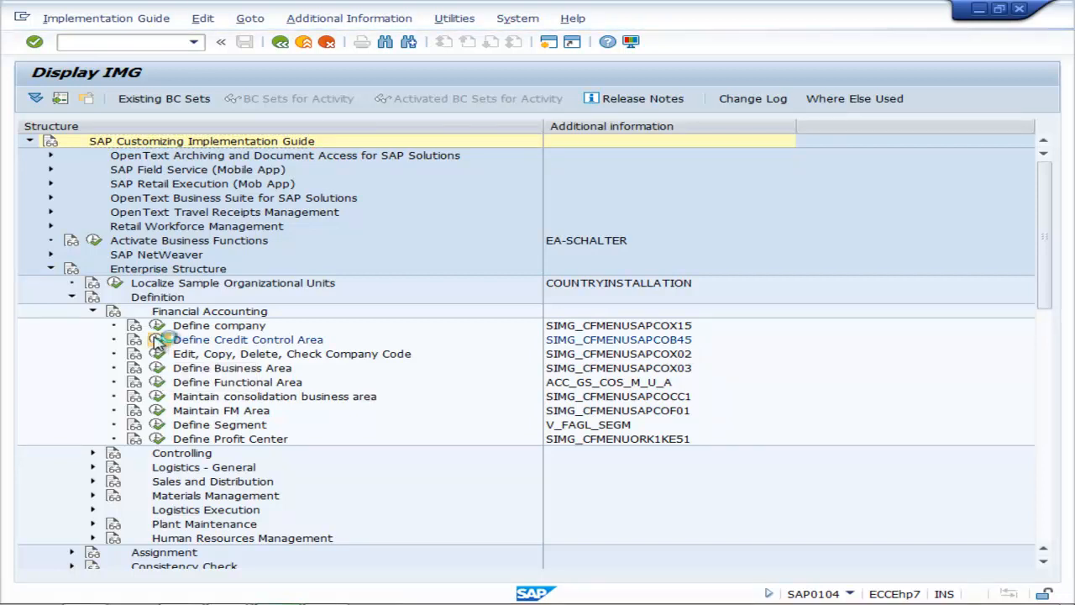
{"action": "double_click", "coordinate": [249, 339]}
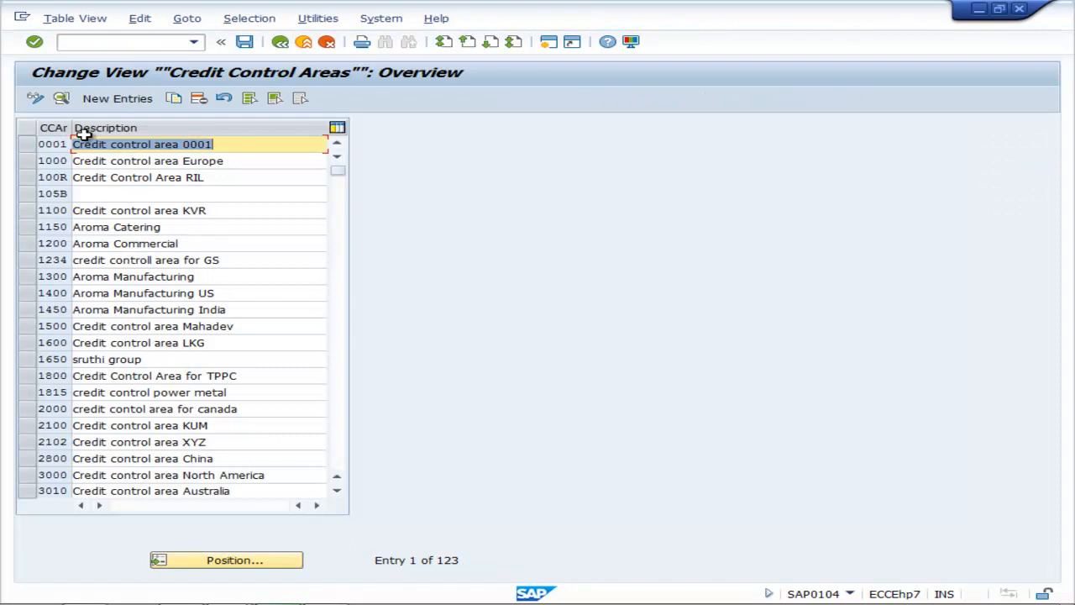
- Start a New Entries form and enter the credit control area code CCC
{"action": "left_click", "coordinate": [118, 97]}
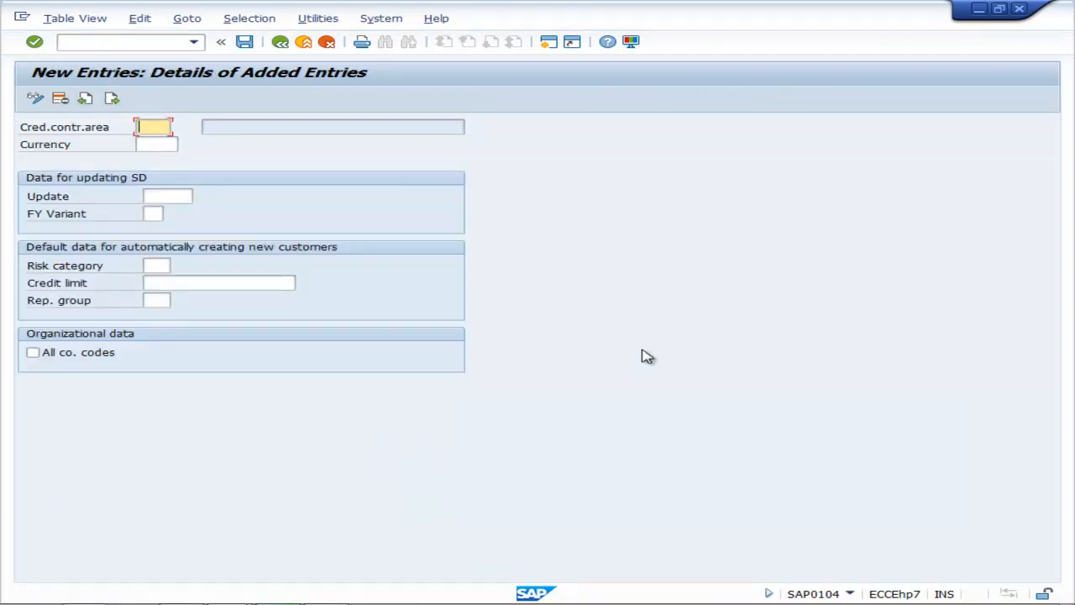
{"action": "mouse_move", "coordinate": [50, 138]}
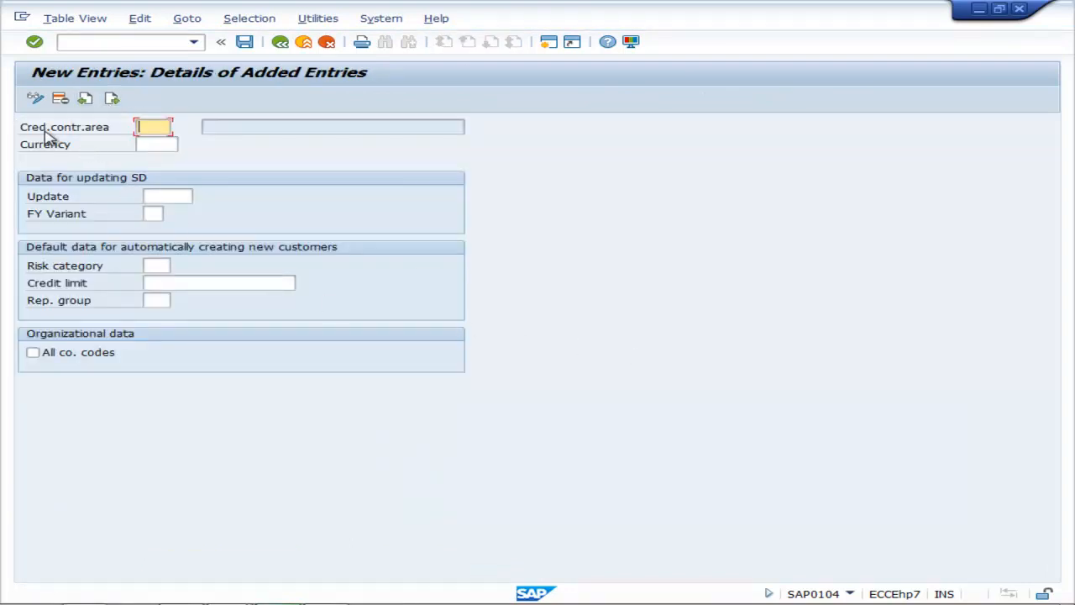
{"action": "mouse_move", "coordinate": [375, 215]}
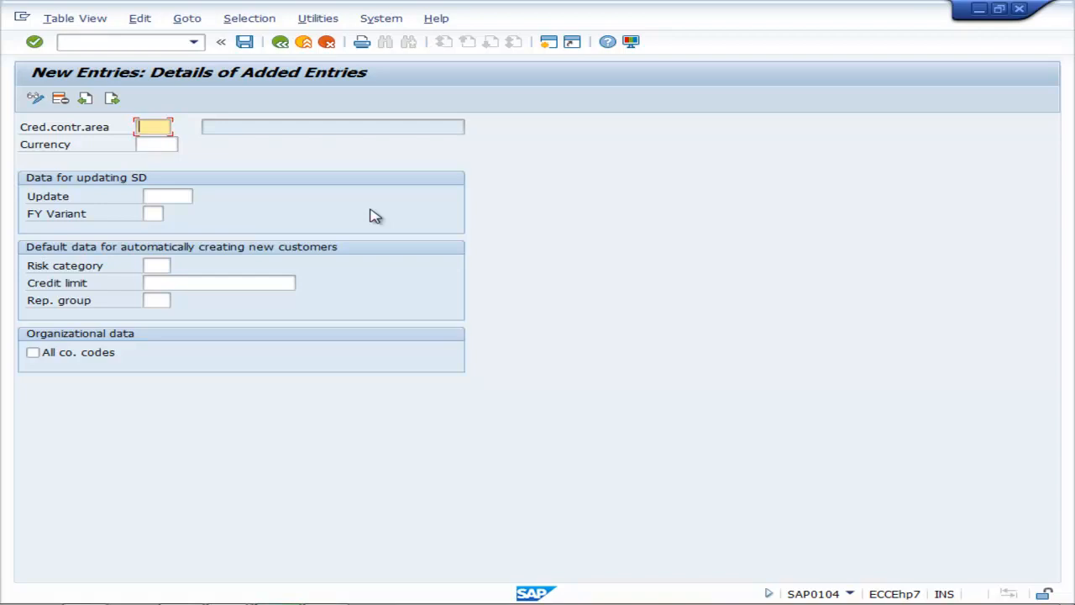
{"action": "type", "text": "C"}
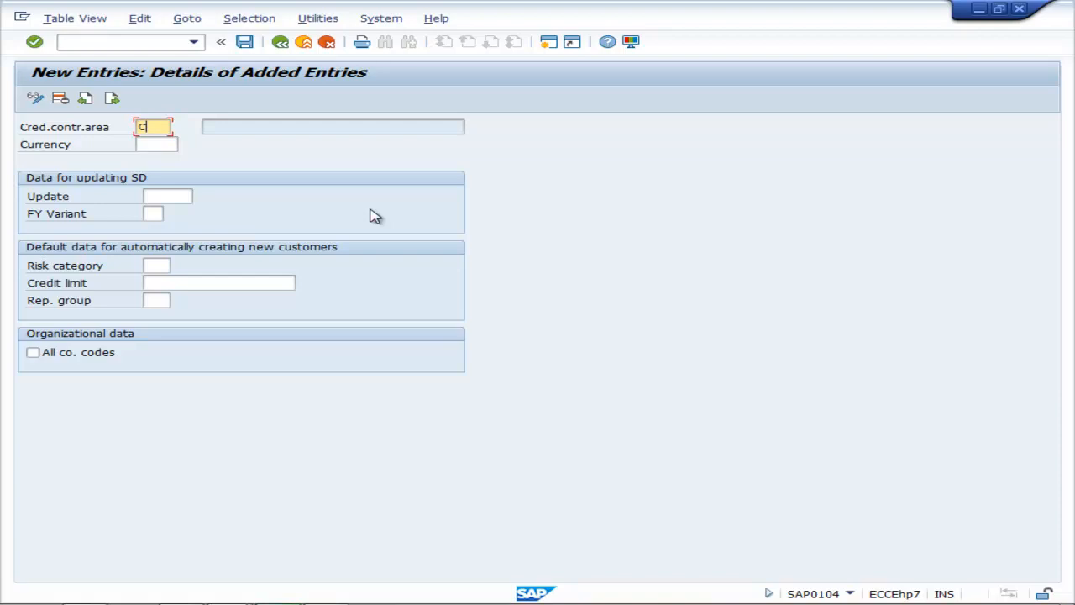
{"action": "type", "text": "CC"}
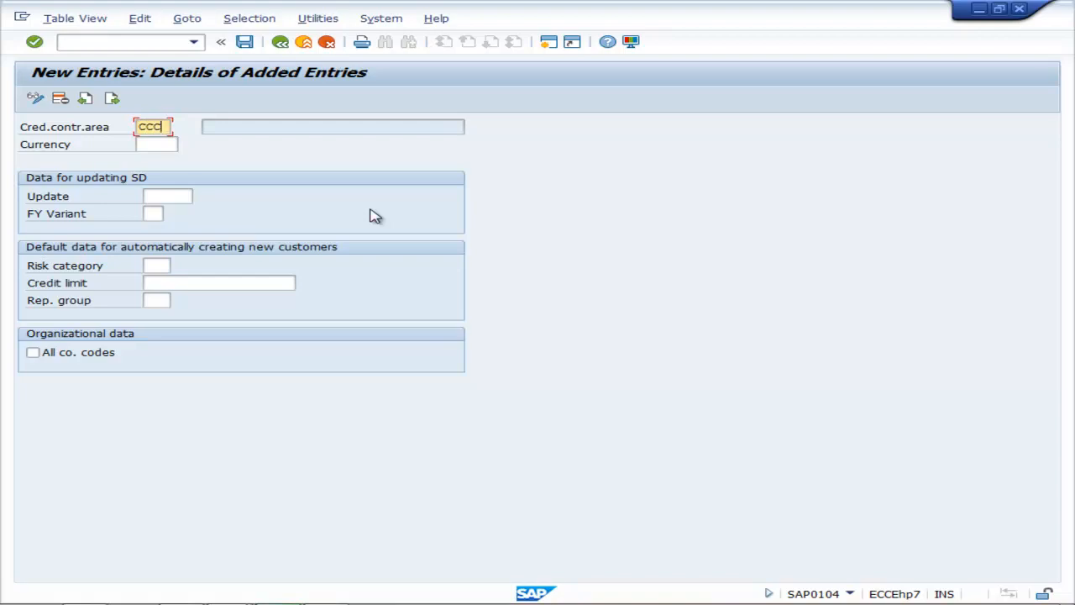
- Enter INR as the currency of credit control area CCC
{"action": "left_click", "coordinate": [155, 145]}
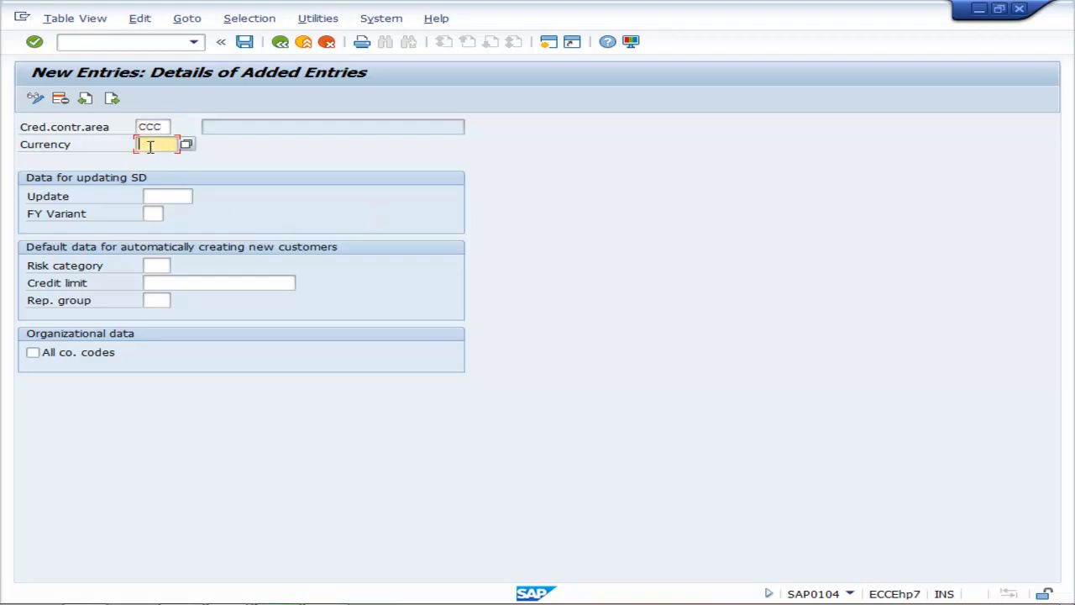
{"action": "type", "text": "INR"}
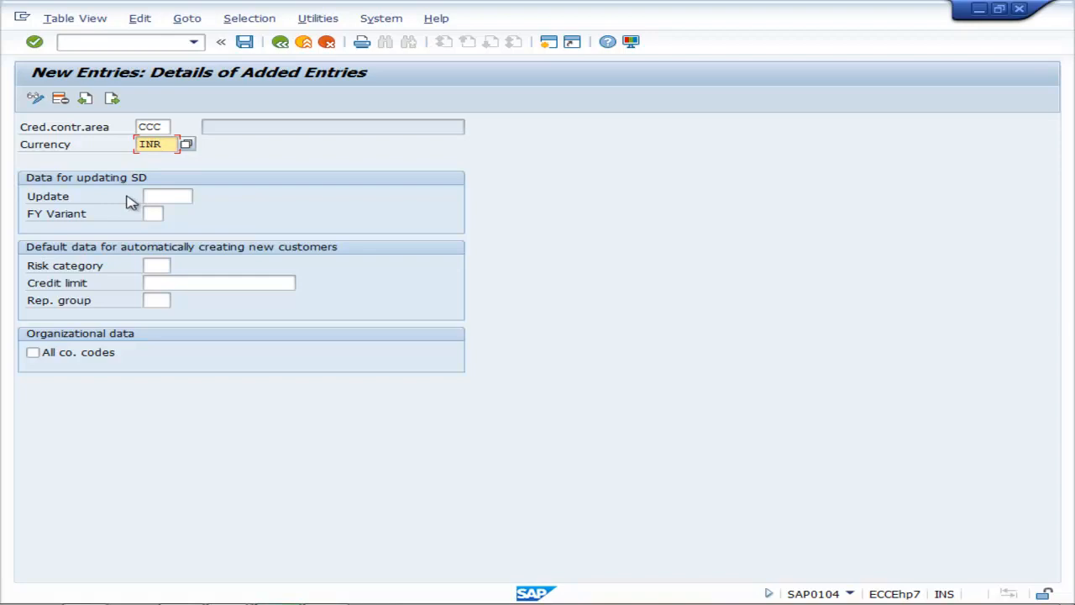
{"action": "mouse_move", "coordinate": [244, 205]}
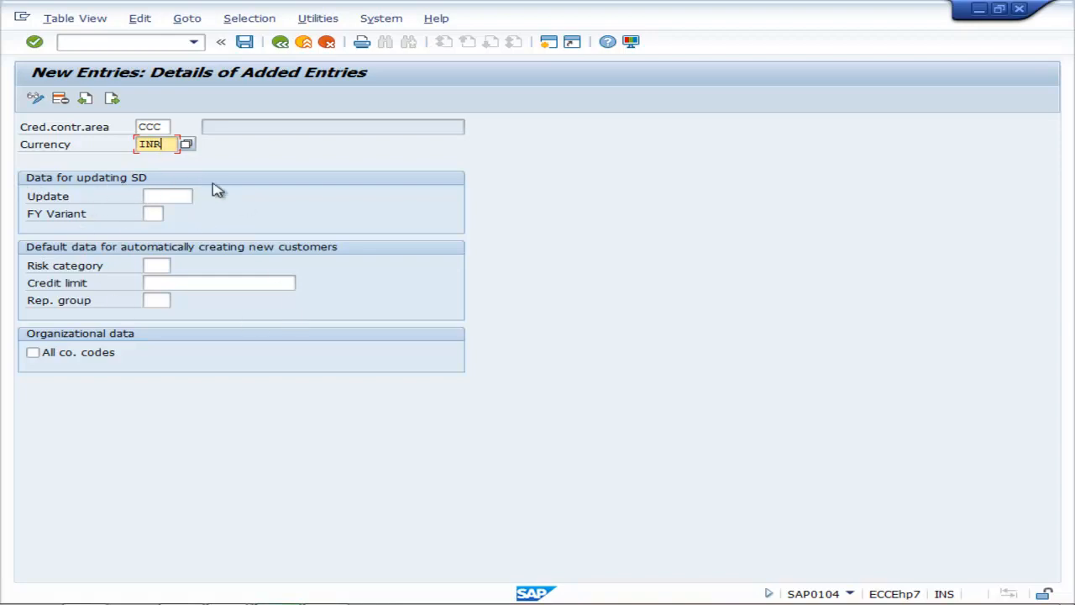
{"action": "mouse_move", "coordinate": [114, 278]}
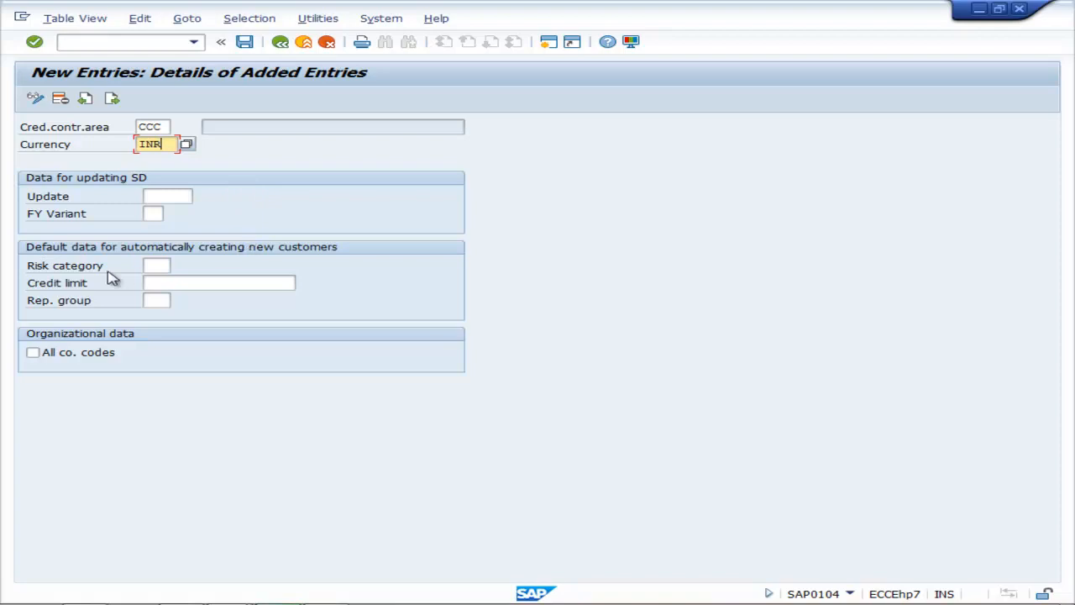
{"action": "mouse_move", "coordinate": [40, 265]}
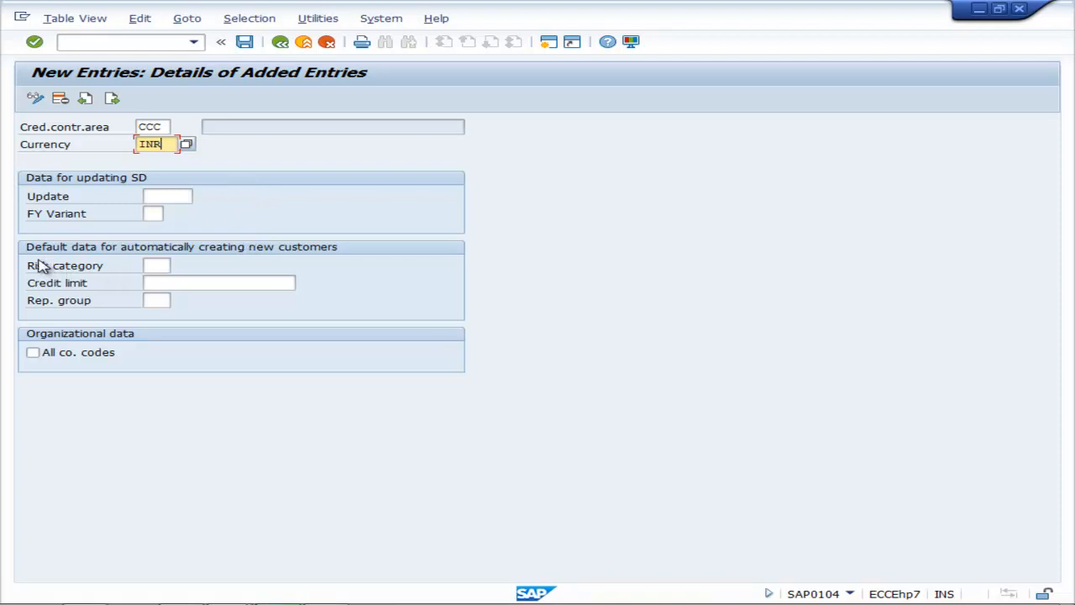
{"action": "mouse_move", "coordinate": [115, 265]}
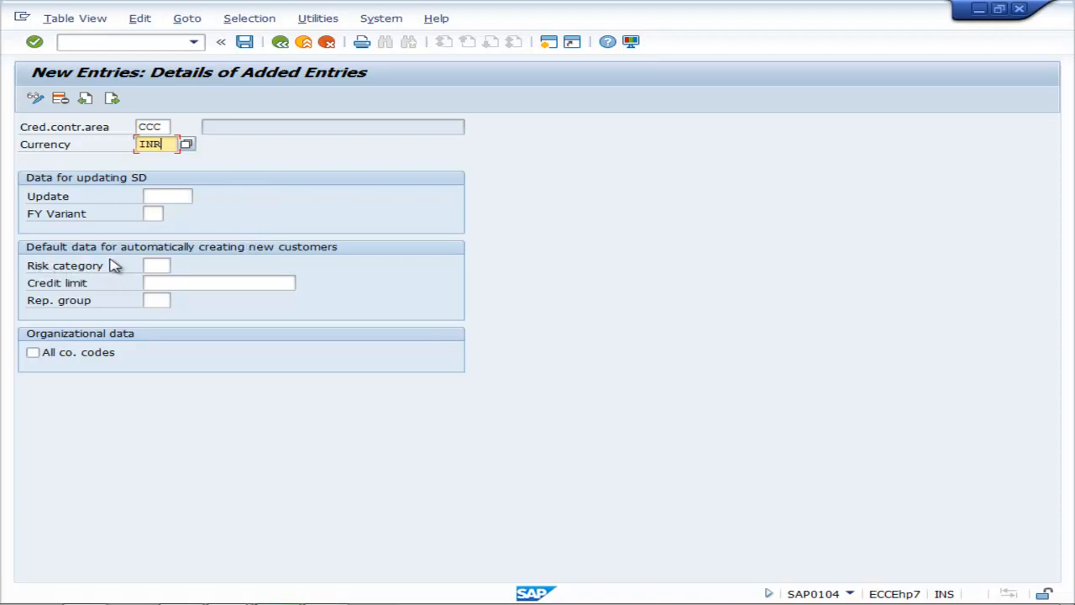
{"action": "mouse_move", "coordinate": [353, 262]}
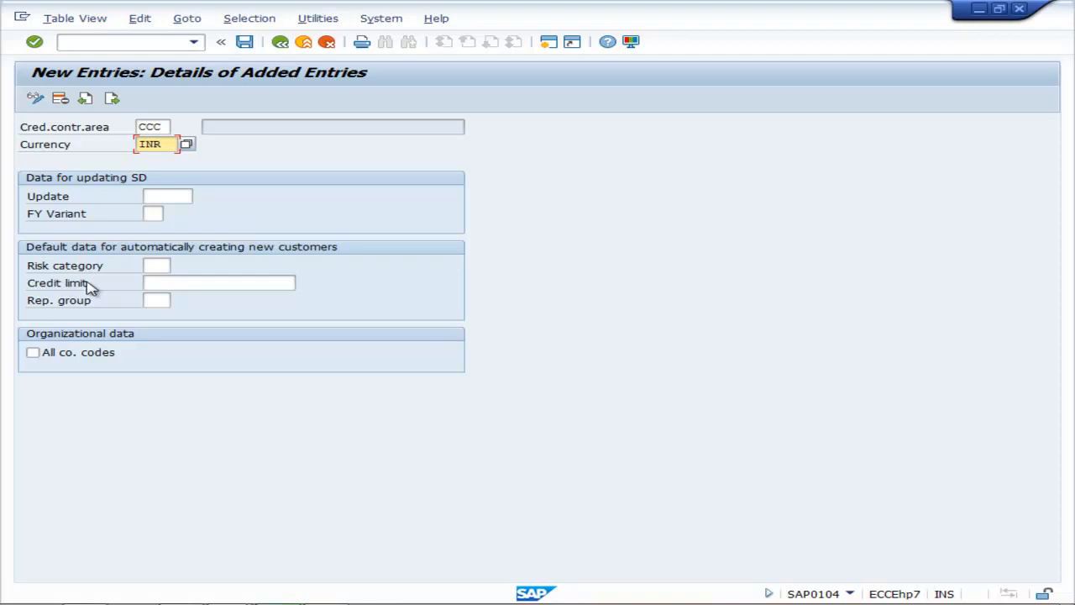
{"action": "left_click", "coordinate": [218, 283]}
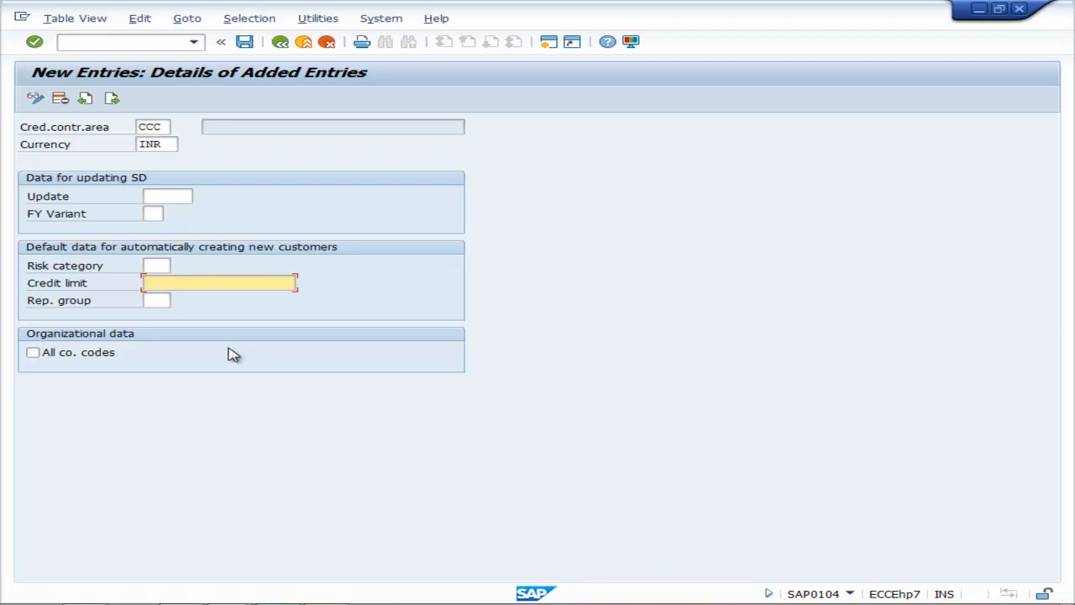
{"action": "type", "text": "100000000000"}
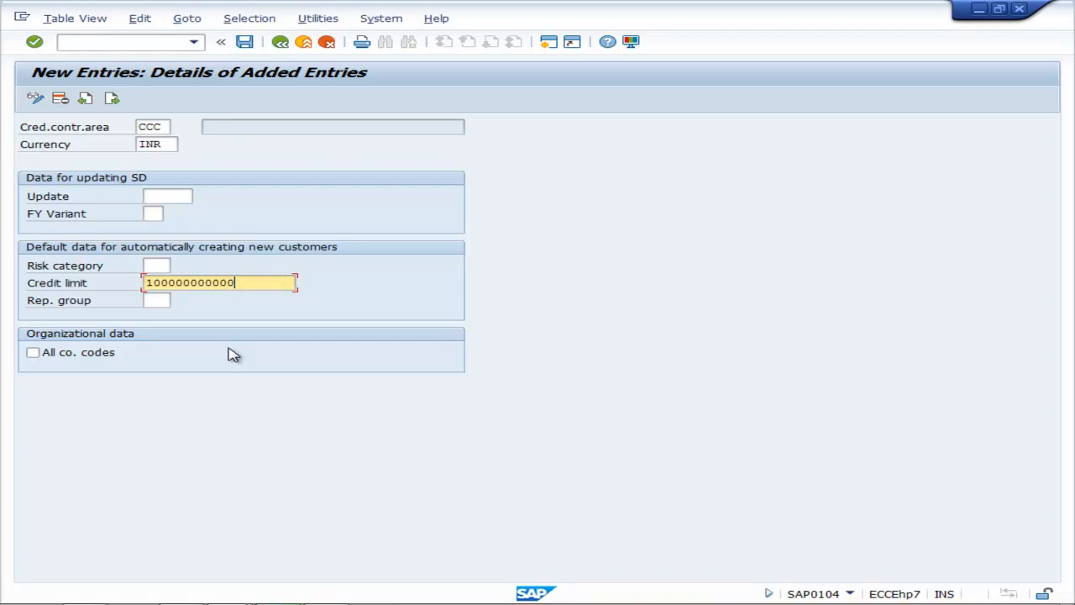
{"action": "key", "text": "Backspace"}
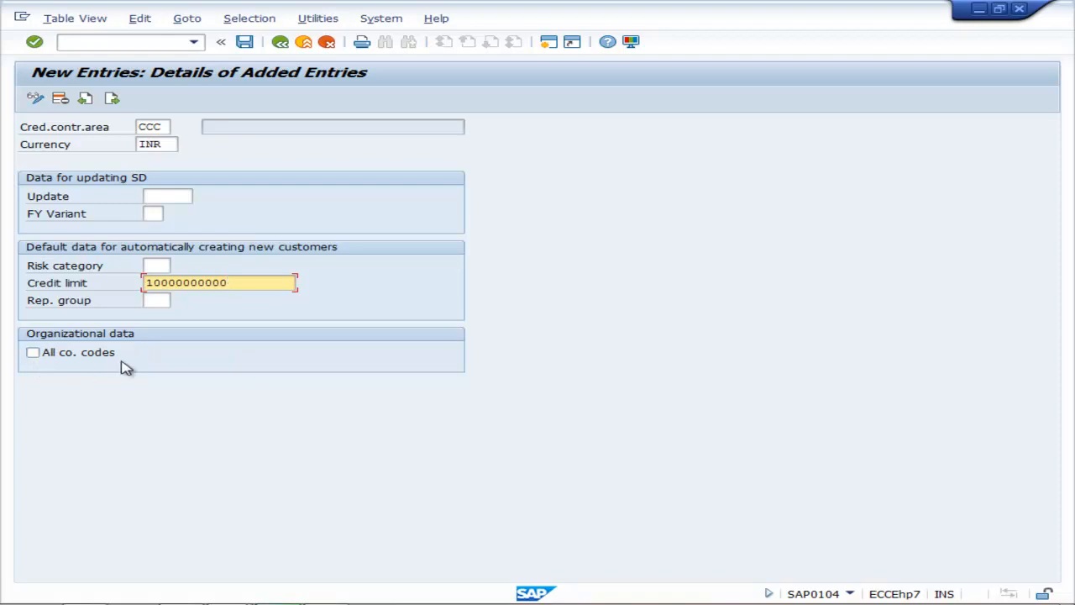
{"action": "mouse_move", "coordinate": [34, 368]}
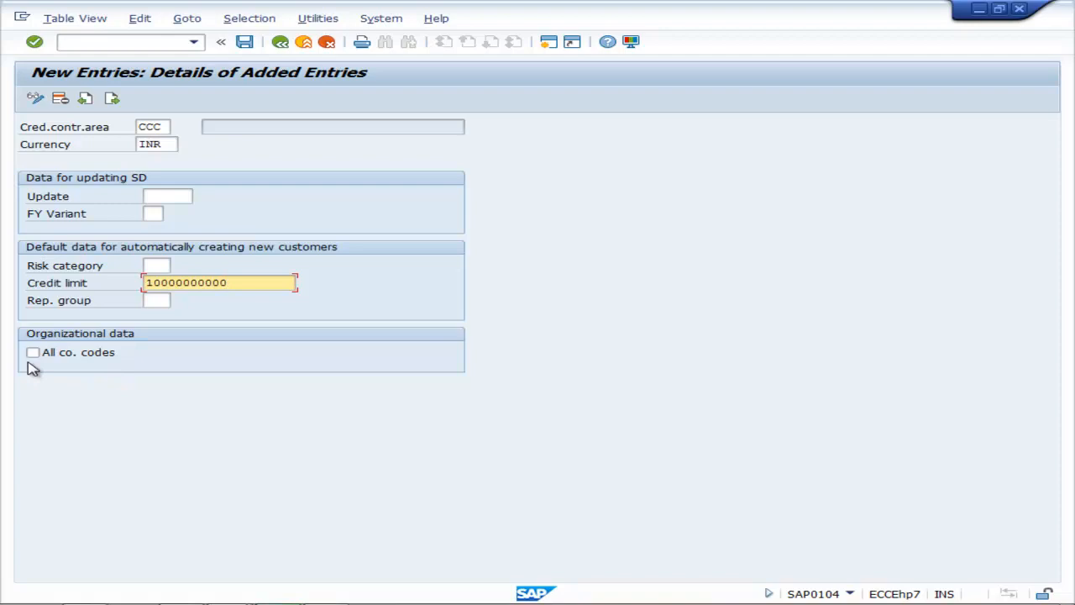
{"action": "left_click", "coordinate": [34, 353]}
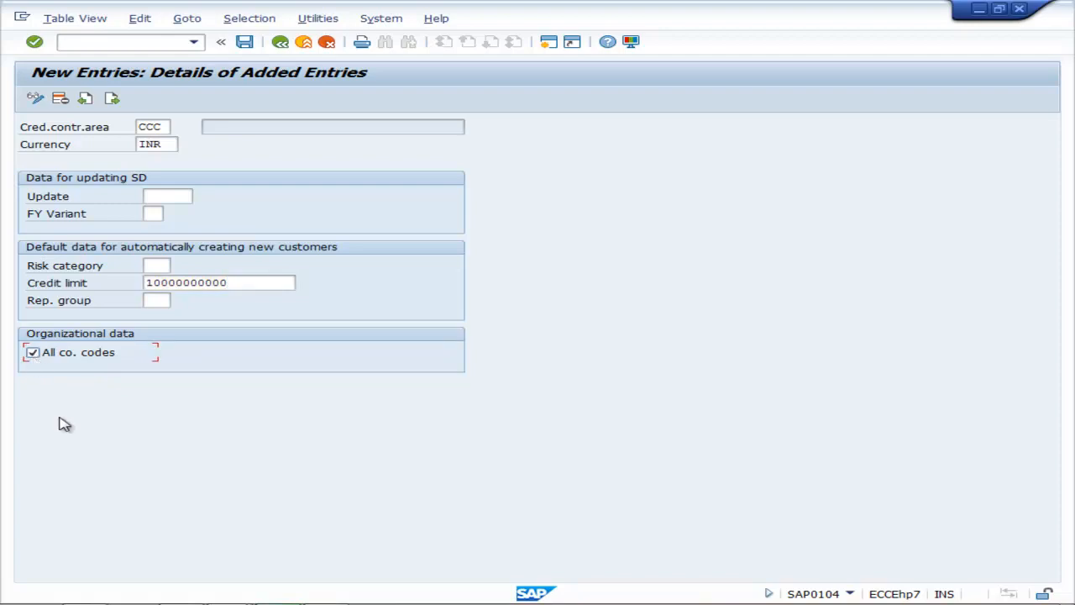
- Untick All co. codes, save CCC under request FICO CONFIG and return to the overview
{"action": "left_click", "coordinate": [34, 352]}
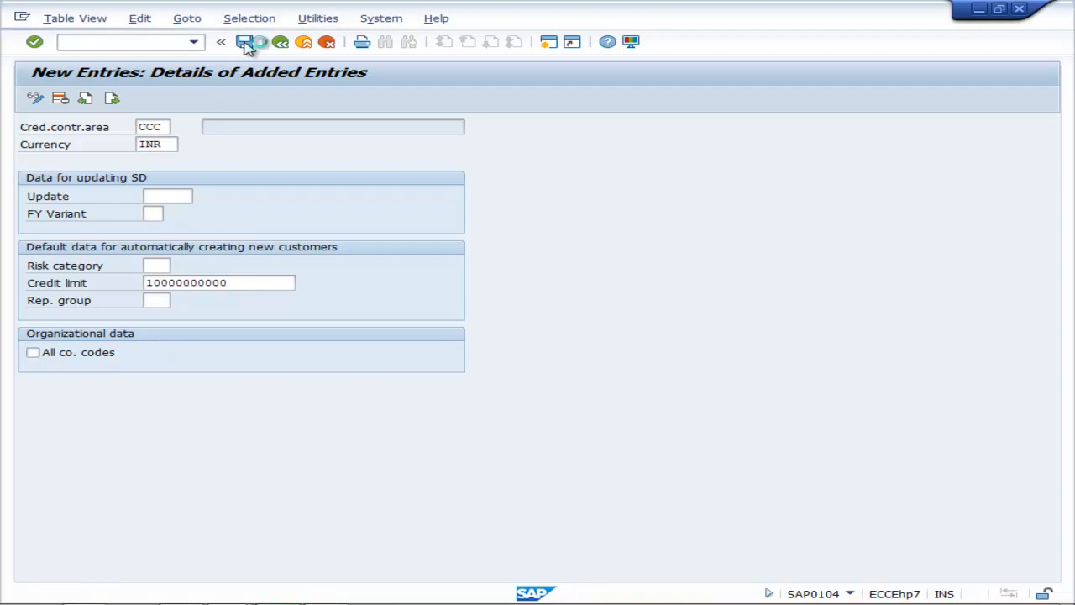
{"action": "left_click", "coordinate": [243, 42]}
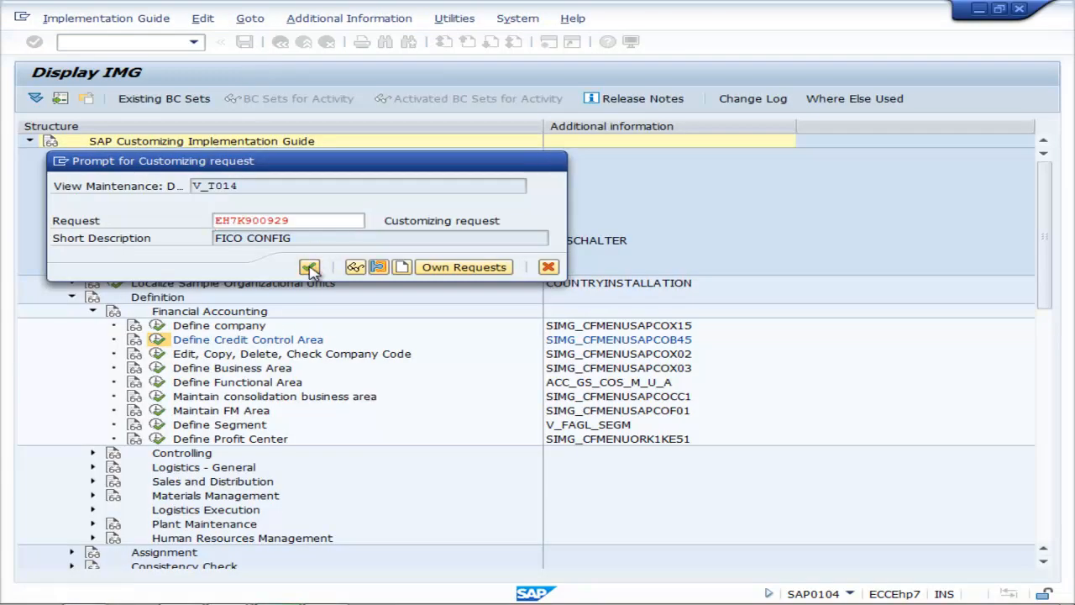
{"action": "left_click", "coordinate": [309, 265]}
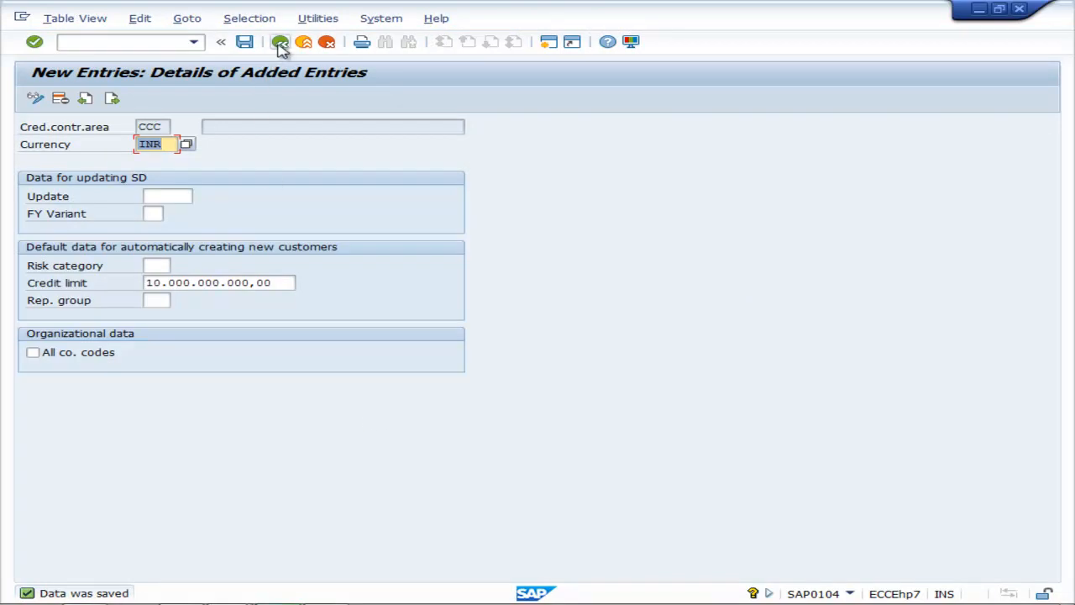
{"action": "left_click", "coordinate": [279, 42]}
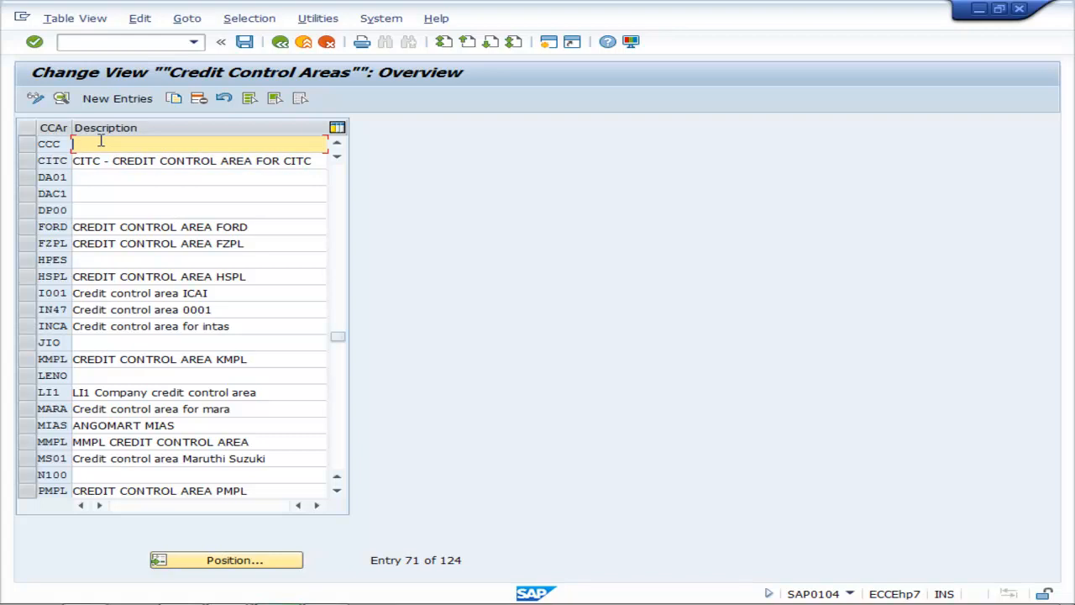
- Describe CCC as 'CREDIT CONTROL AREA FOR COVD', save it and return to the IMG
{"action": "type", "text": "CREDIT CONTROL AREA FOR CITC"}
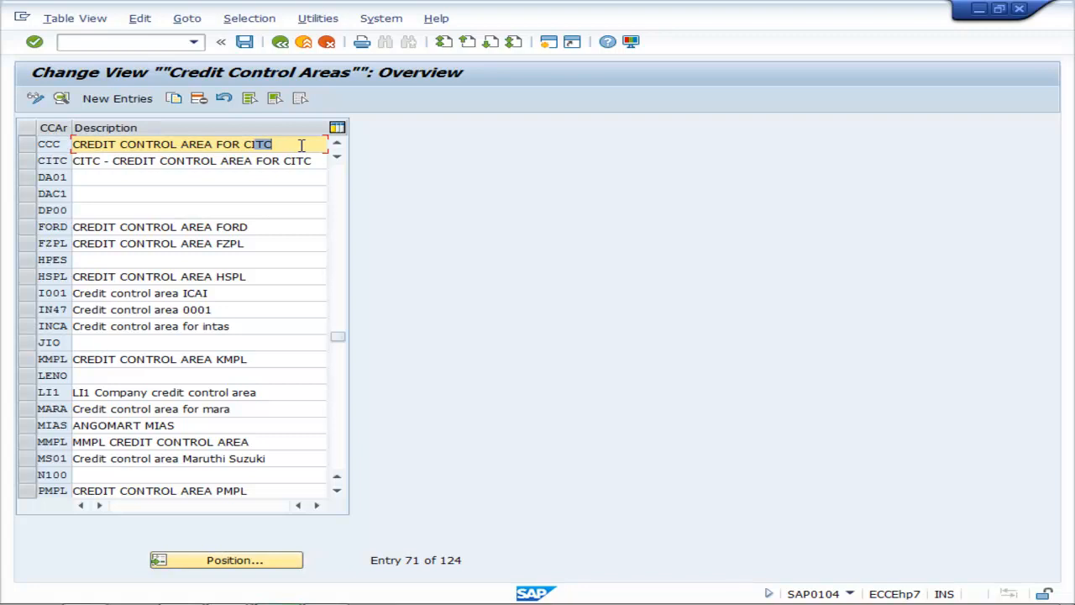
{"action": "key", "text": "Backspace"}
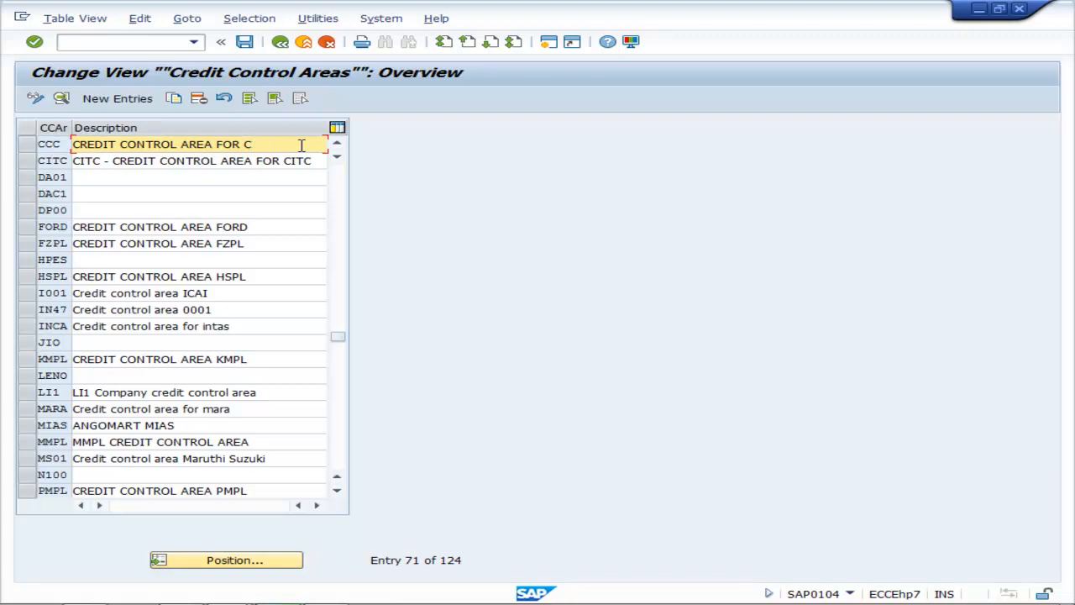
{"action": "type", "text": "OVD"}
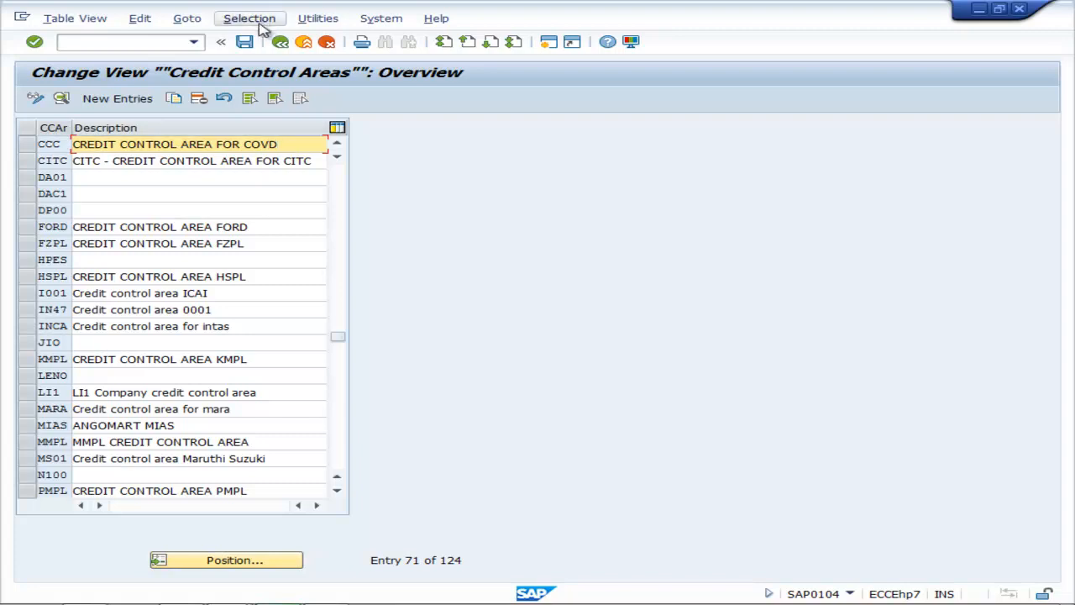
{"action": "left_click", "coordinate": [245, 42]}
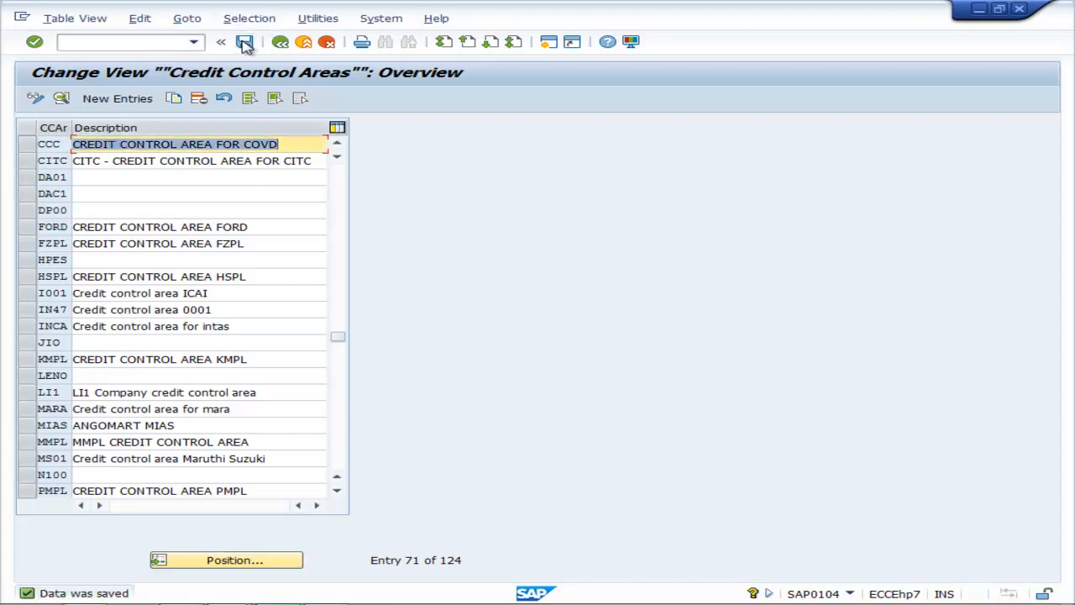
{"action": "left_click", "coordinate": [246, 42]}
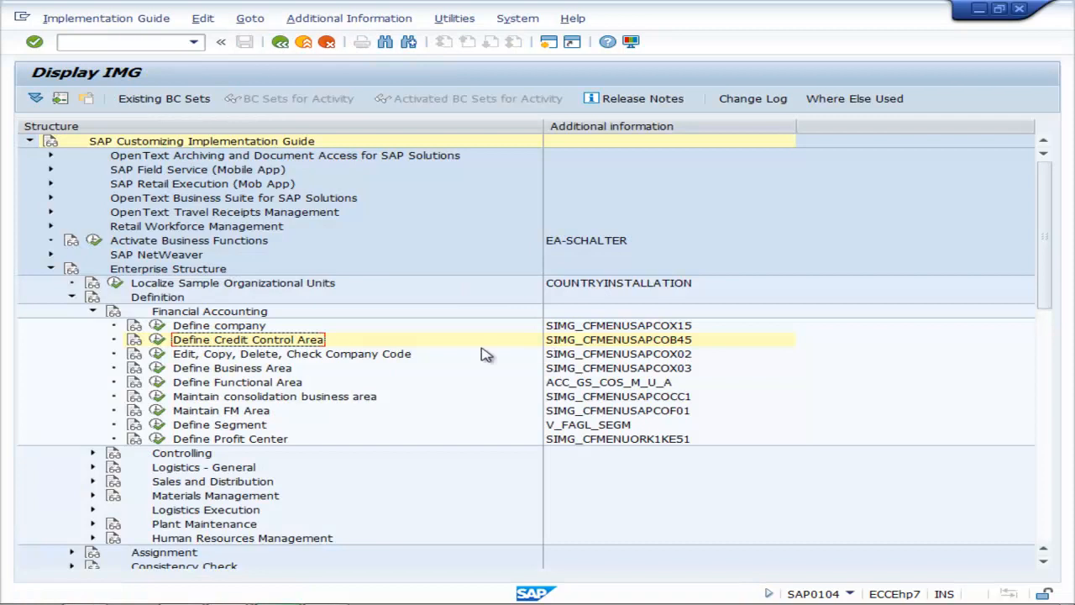
- Reopen the credit control areas list and jump to entry CCC via Position
{"action": "double_click", "coordinate": [247, 340]}
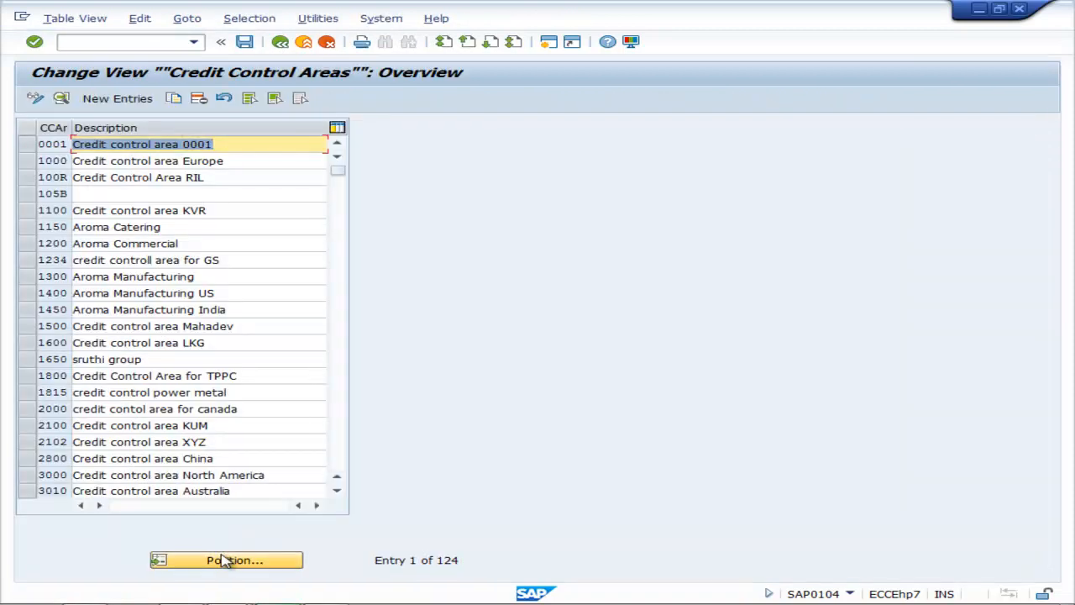
{"action": "left_click", "coordinate": [225, 560]}
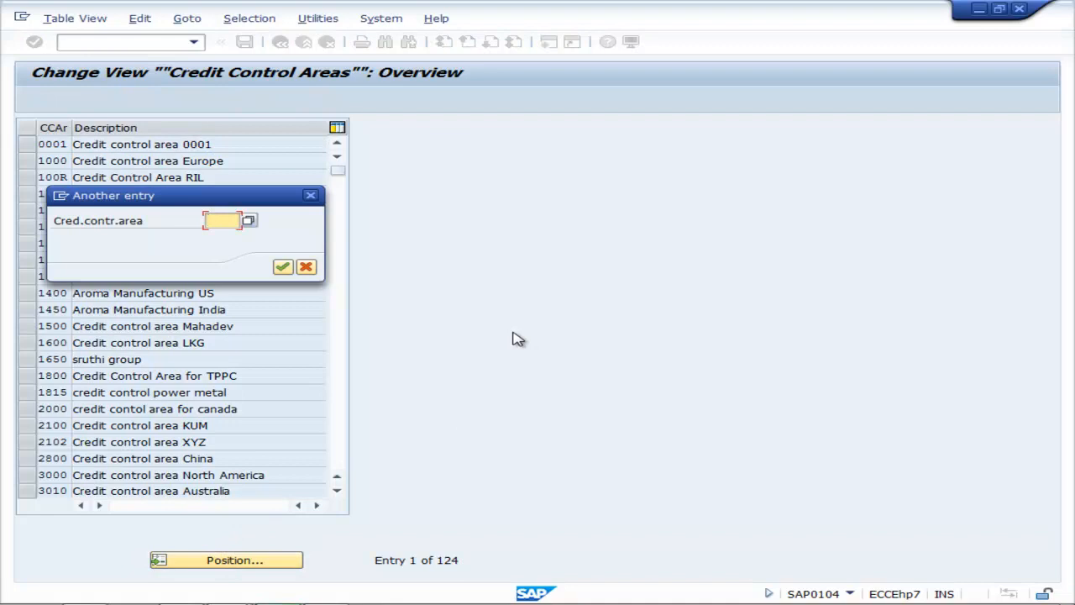
{"action": "type", "text": "ccc"}
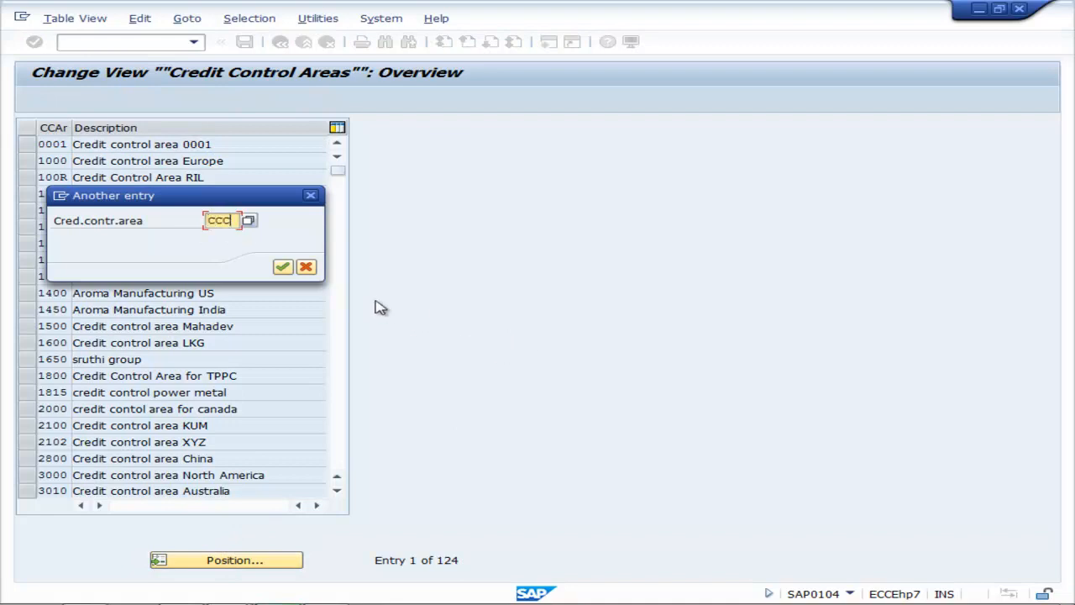
{"action": "left_click", "coordinate": [283, 266]}
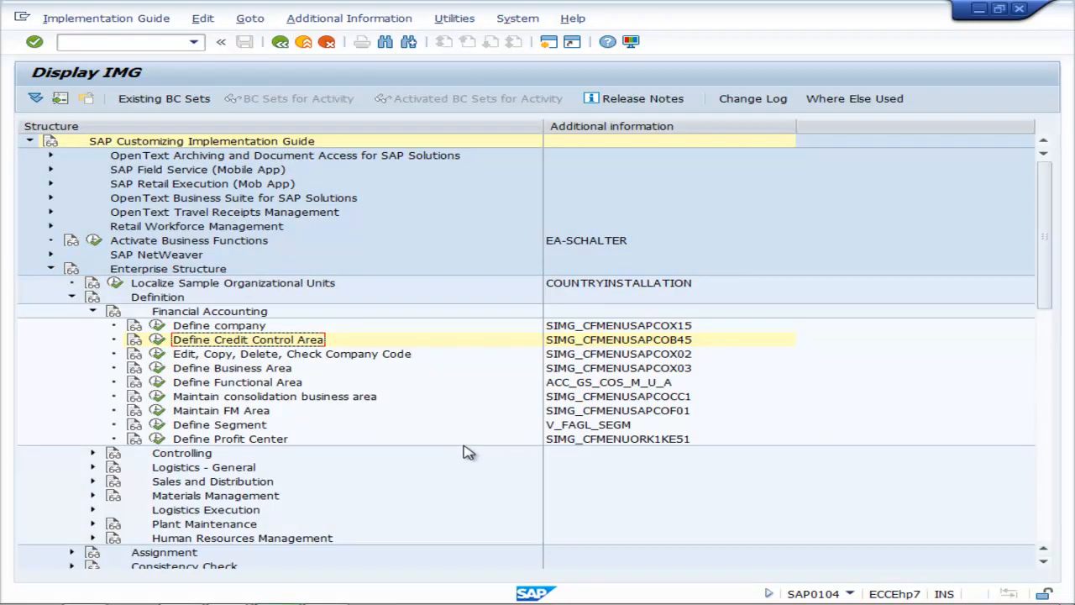
{"action": "mouse_move", "coordinate": [221, 42]}
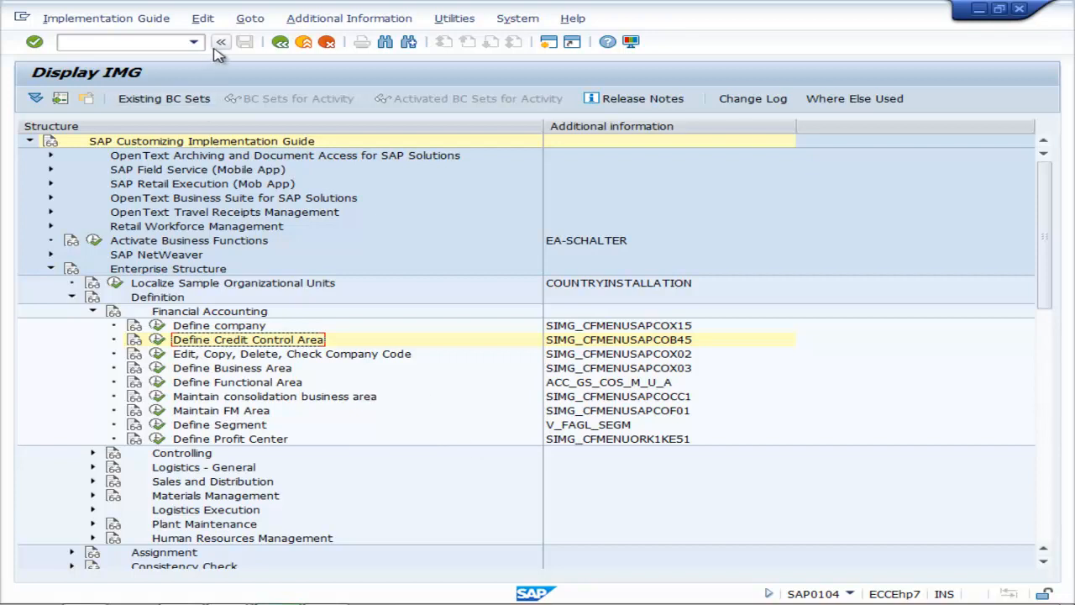
{"action": "mouse_move", "coordinate": [373, 245]}
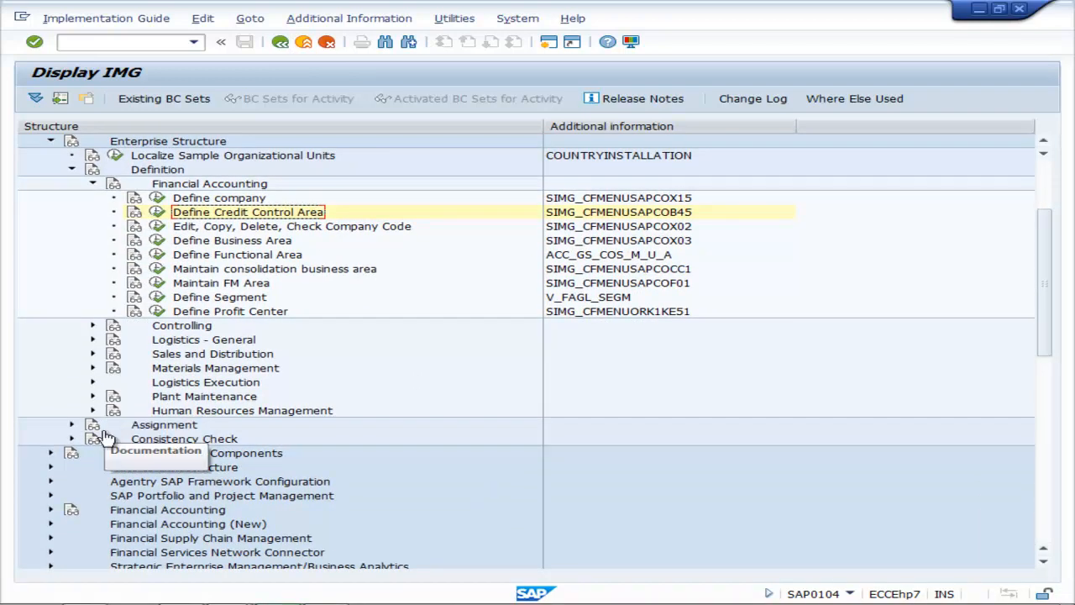
- Expand Enterprise Structure > Assignment > Financial Accounting to reach the company code assignment activity
{"action": "left_click", "coordinate": [70, 423]}
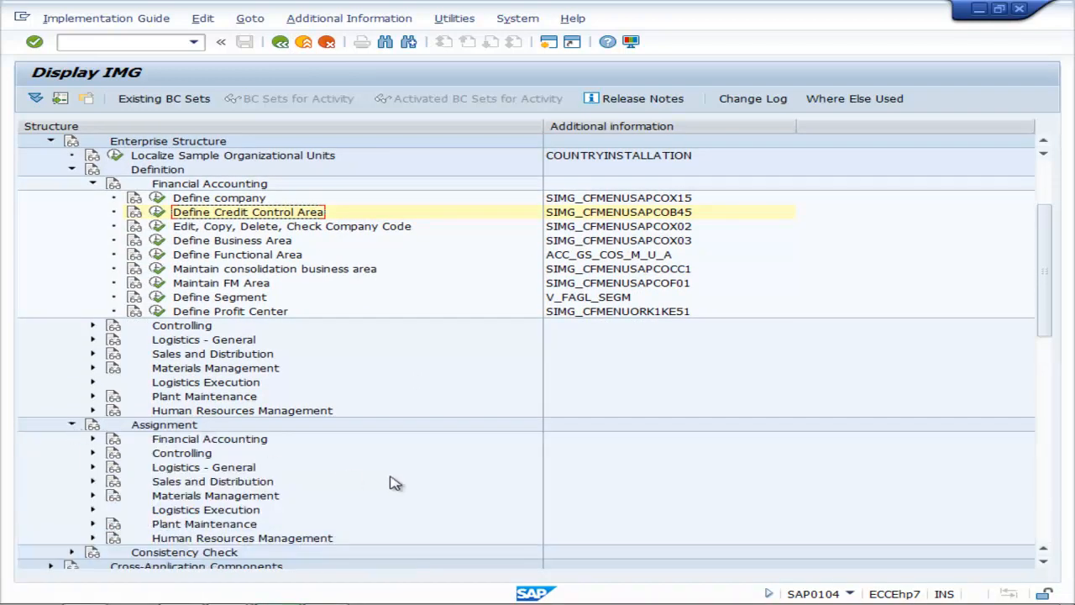
{"action": "scroll", "scroll_direction": "down", "scroll_amount": 3}
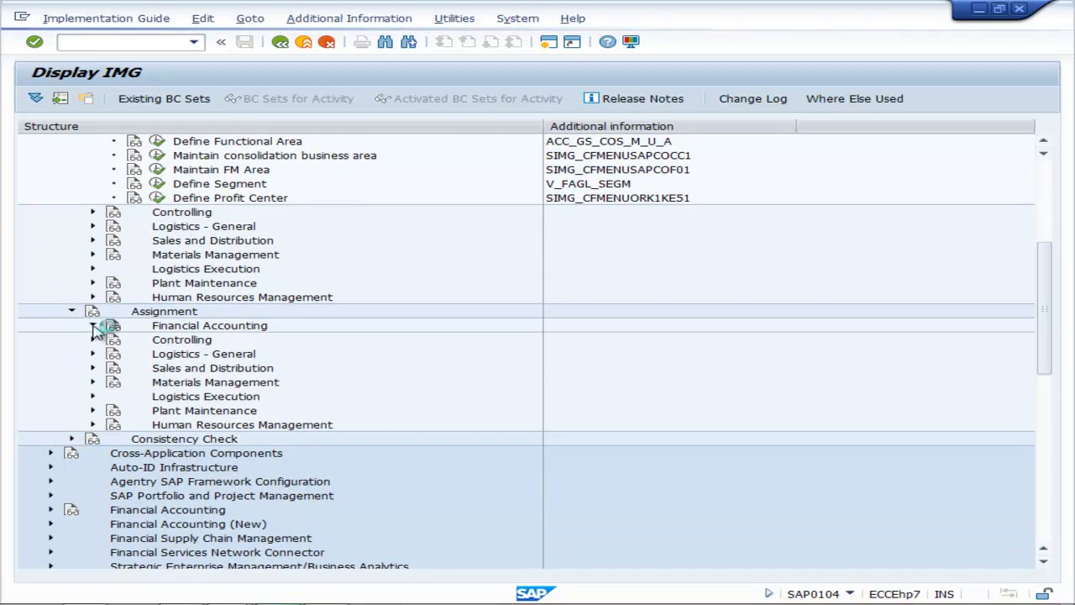
{"action": "left_click", "coordinate": [93, 326]}
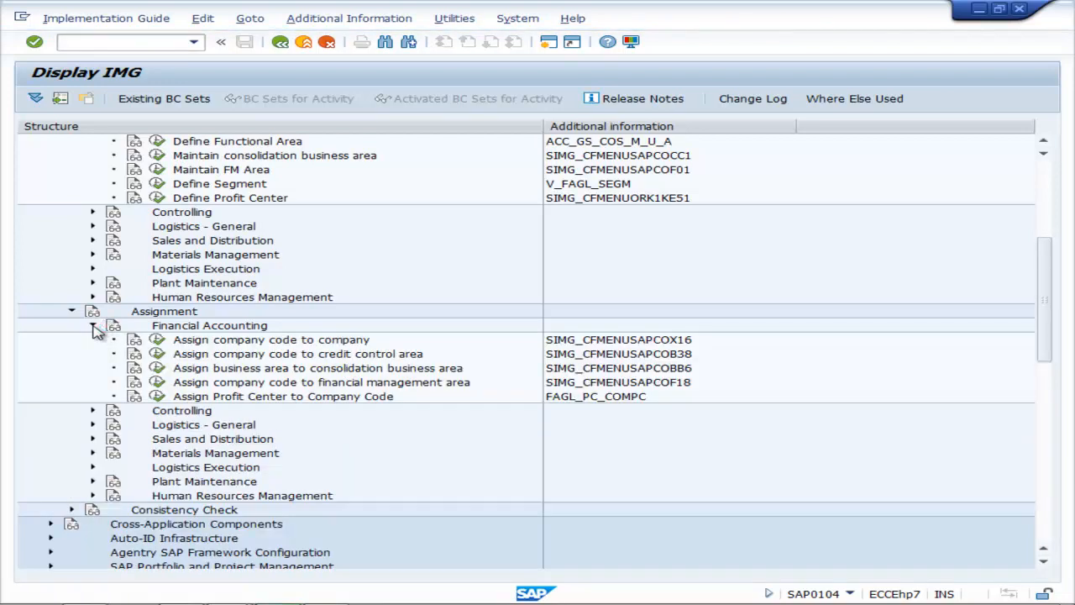
{"action": "scroll", "scroll_direction": "down", "scroll_amount": 3}
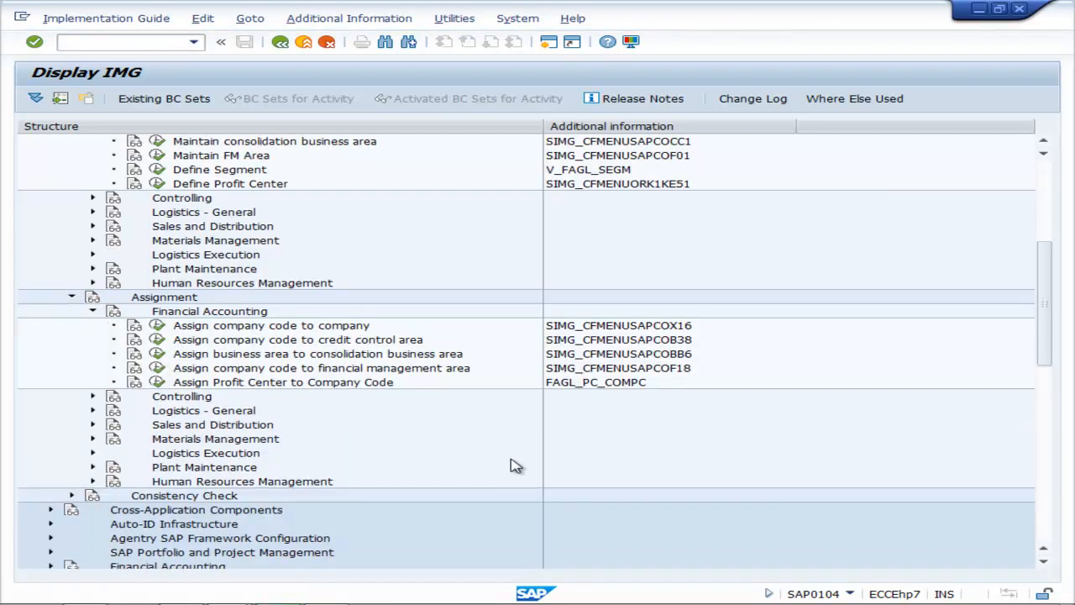
{"action": "mouse_move", "coordinate": [316, 353]}
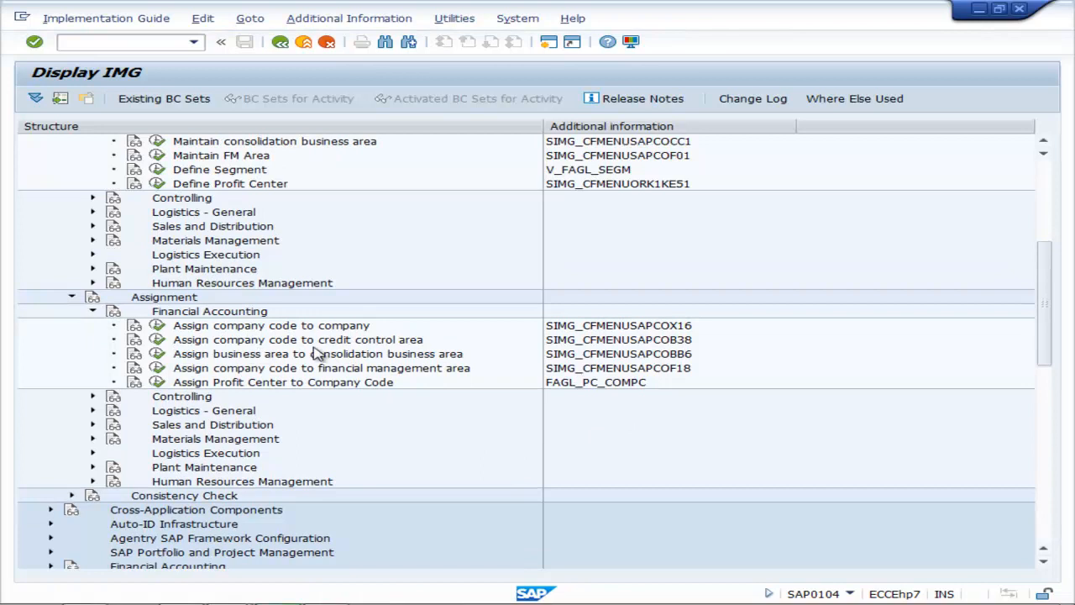
{"action": "mouse_move", "coordinate": [407, 353]}
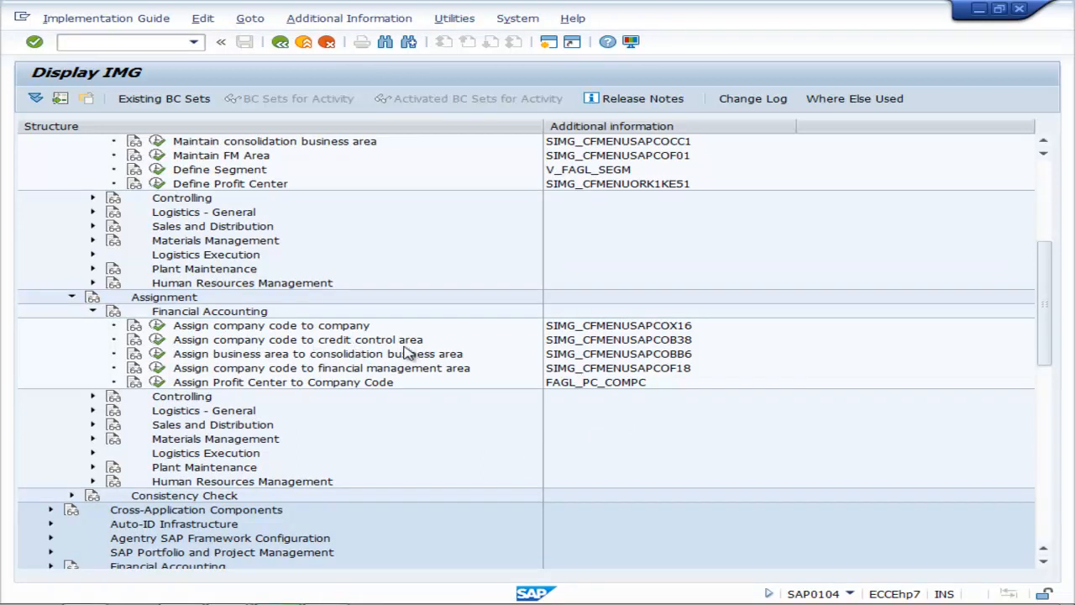
{"action": "mouse_move", "coordinate": [689, 352]}
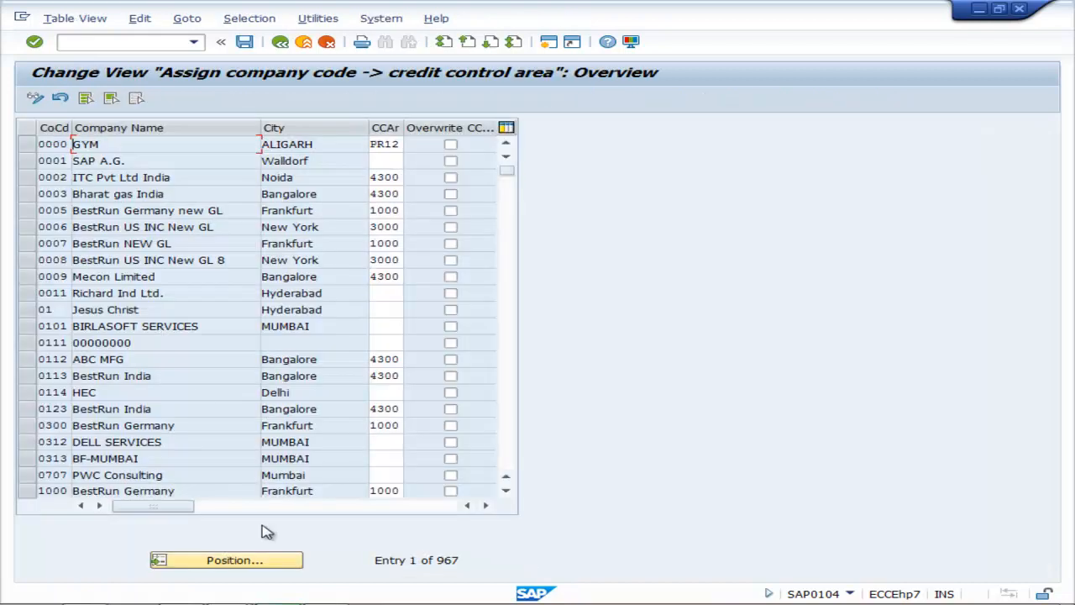
{"action": "mouse_move", "coordinate": [227, 561]}
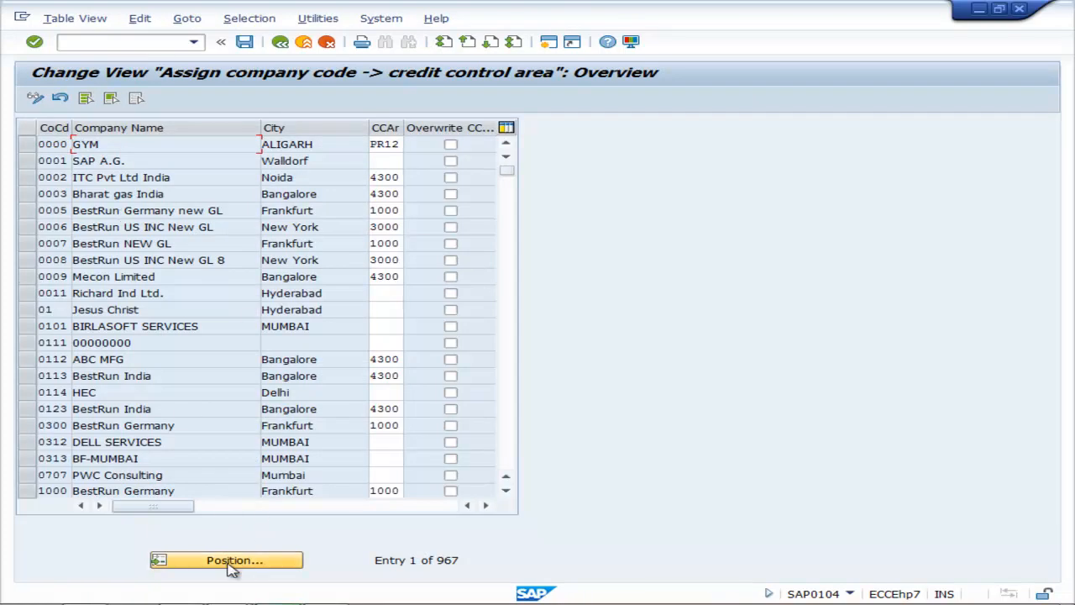
- Jump the assignment table to company code COVD using Position
{"action": "left_click", "coordinate": [225, 561]}
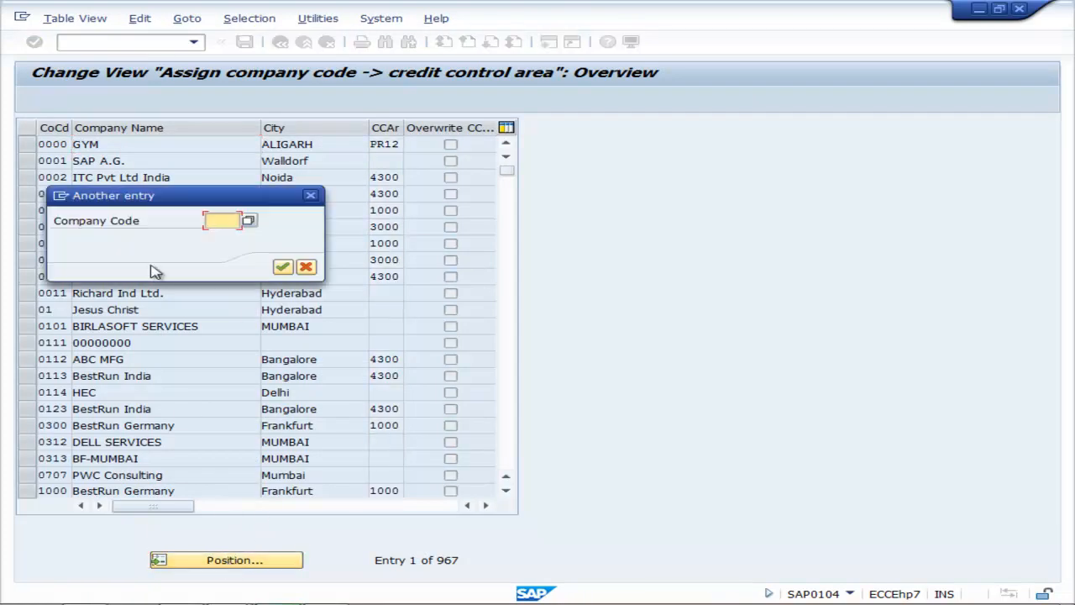
{"action": "type", "text": "c"}
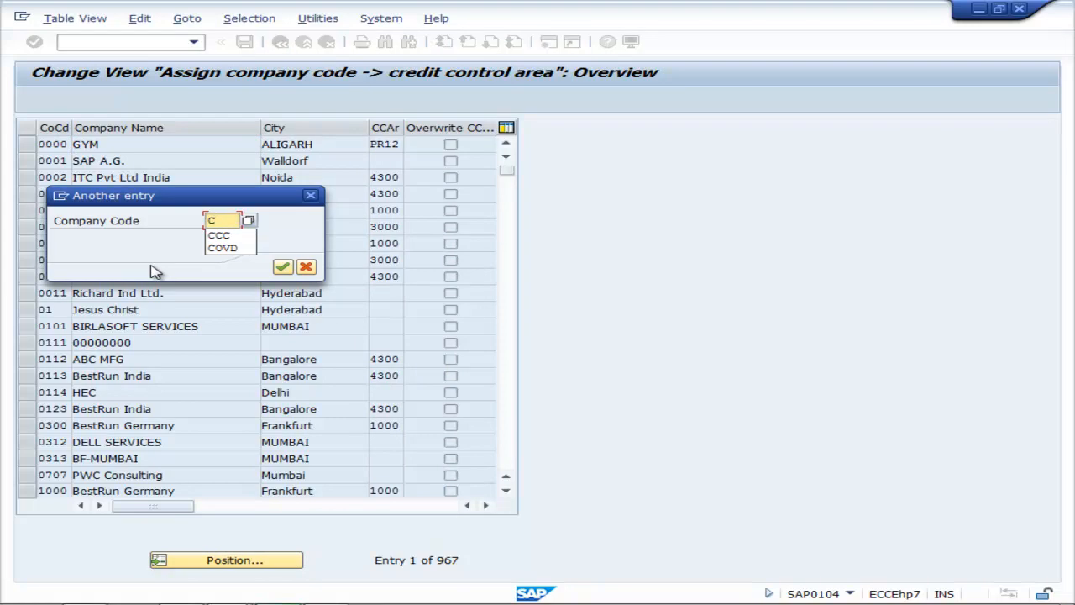
{"action": "left_click", "coordinate": [223, 249]}
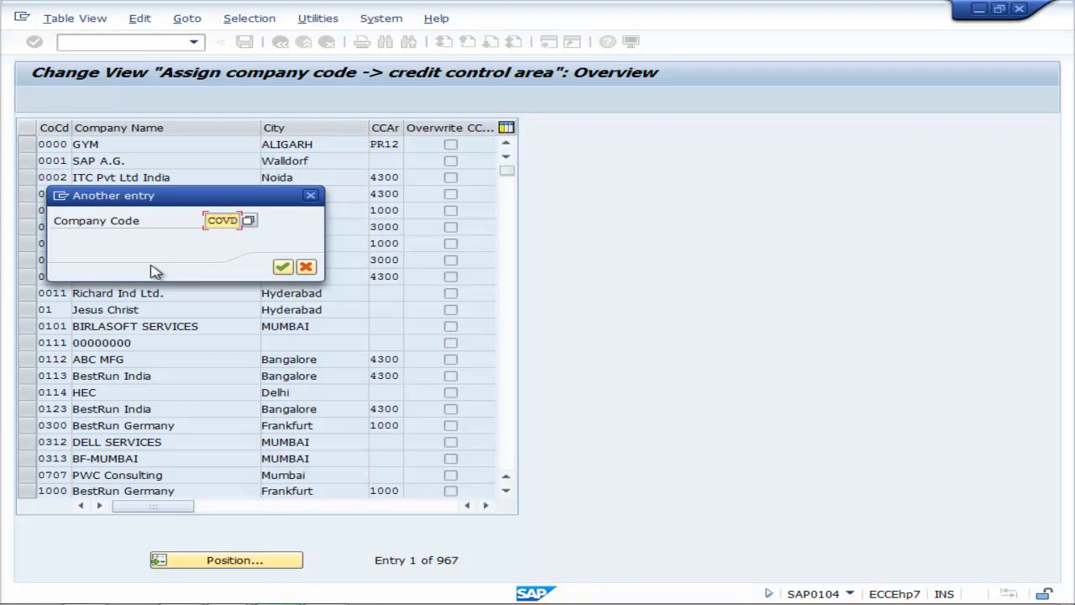
{"action": "left_click", "coordinate": [282, 268]}
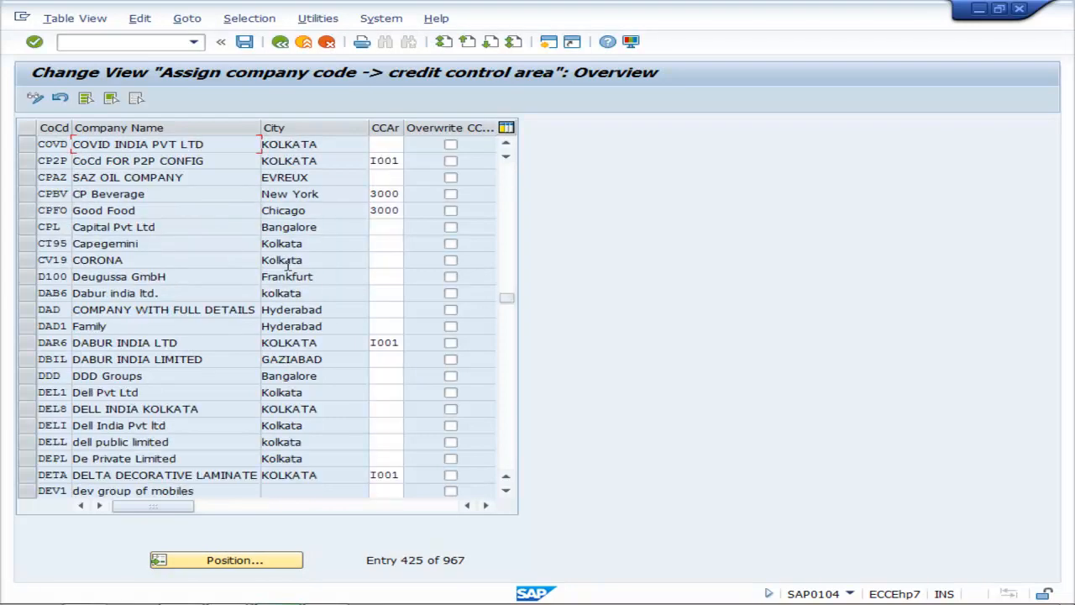
- Enter credit control area CCC in the CCAr column for COVD
{"action": "left_click", "coordinate": [385, 144]}
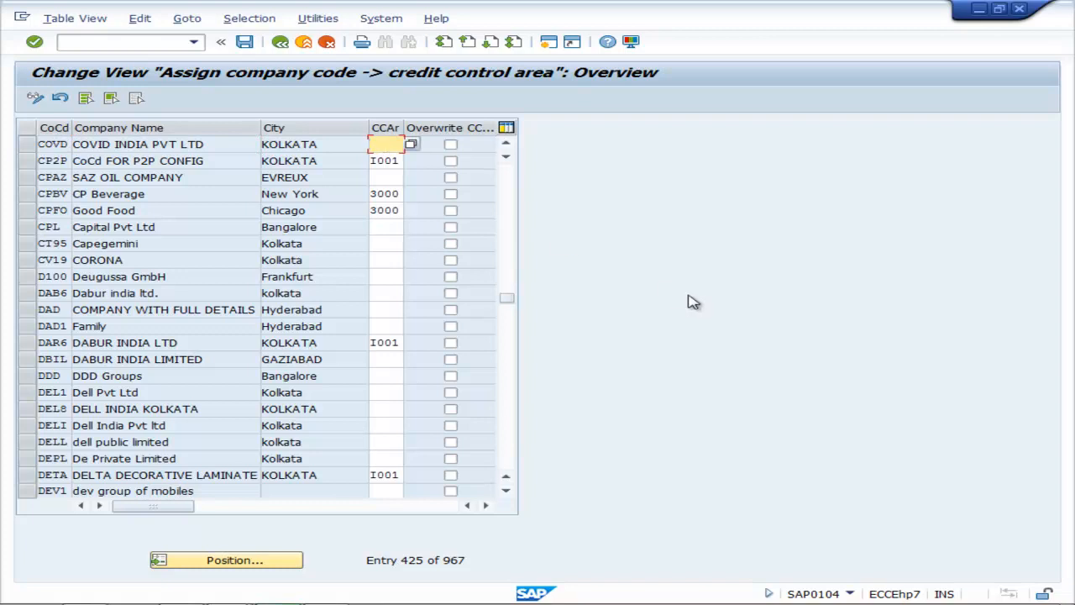
{"action": "type", "text": "CCC"}
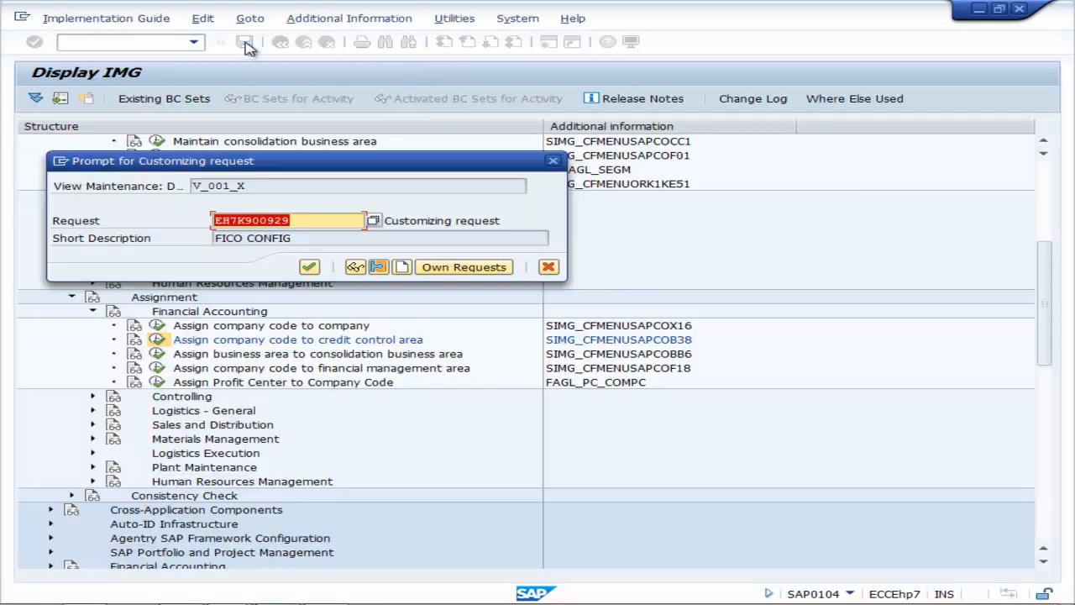
- Save the assignment under customizing request ER7K900929 and return to the IMG
{"action": "left_click", "coordinate": [309, 265]}
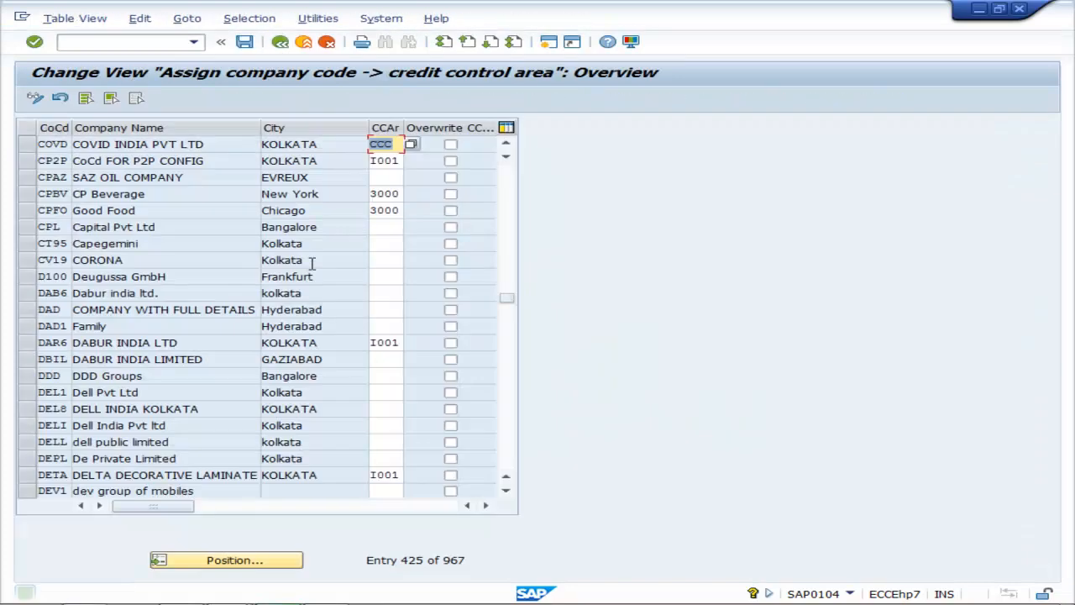
{"action": "left_click", "coordinate": [244, 42]}
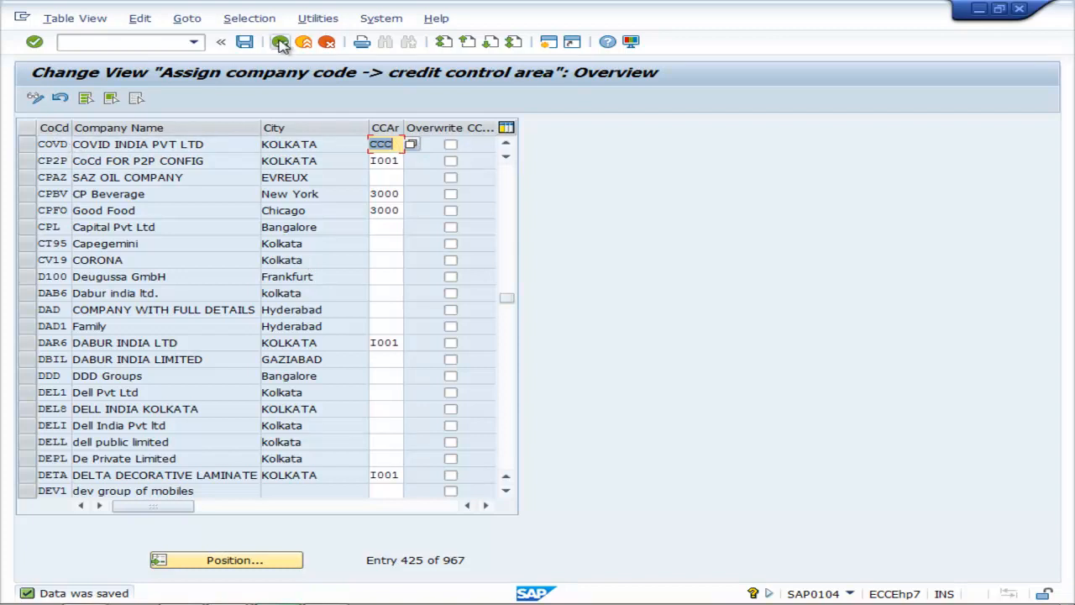
{"action": "left_click", "coordinate": [281, 42]}
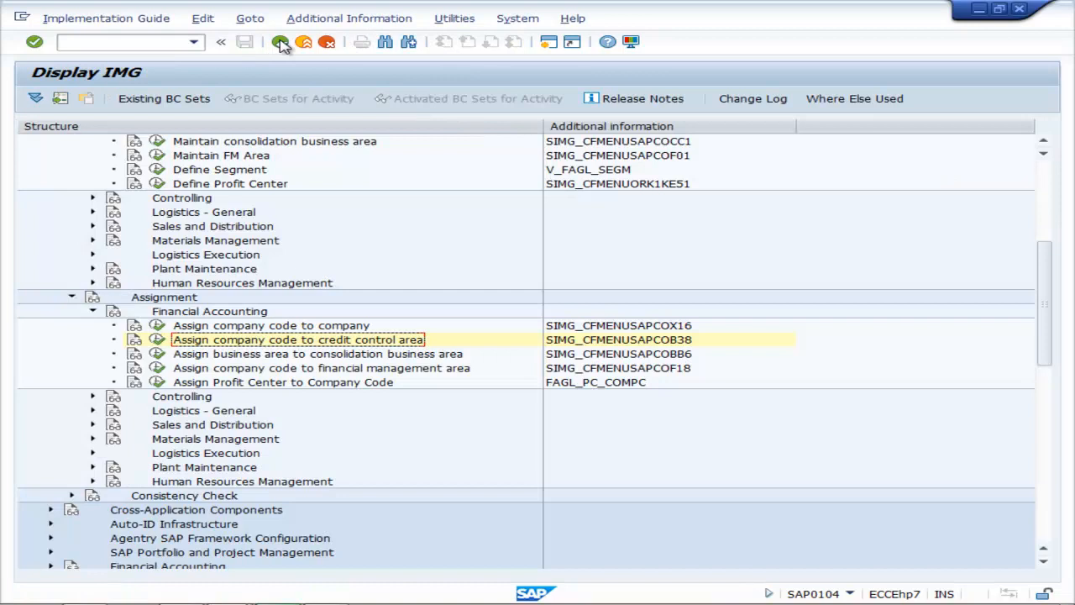